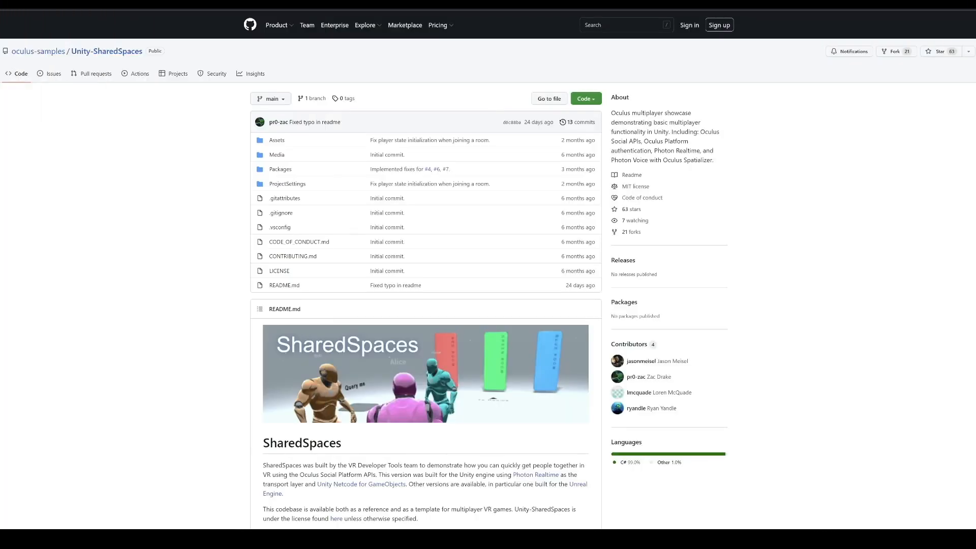
Run git lfs install in C:\UnitySharedSpacesTest\SharedSpacesRepo from Command Prompt.
{"action": "scroll", "scroll_direction": "down", "scroll_amount": 3}
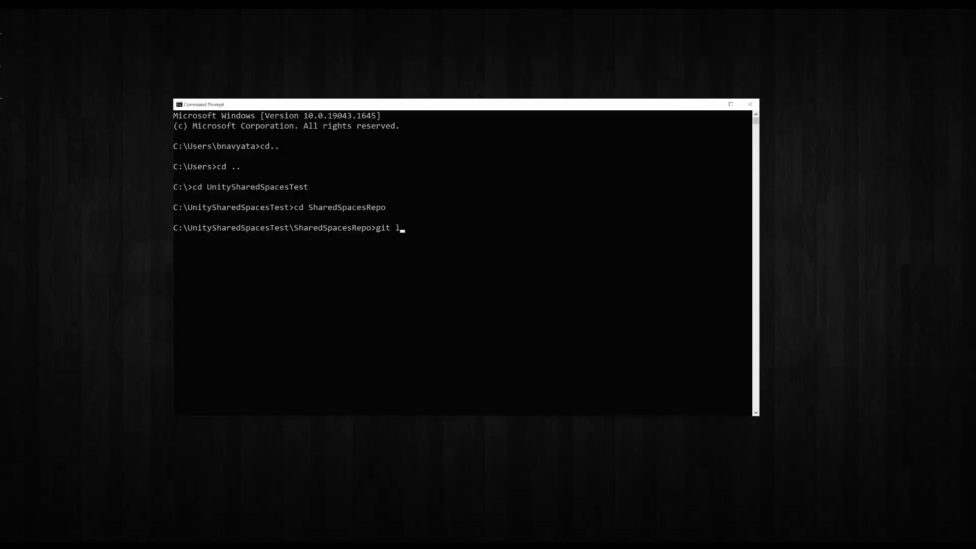
{"action": "type", "text": "fs install"}
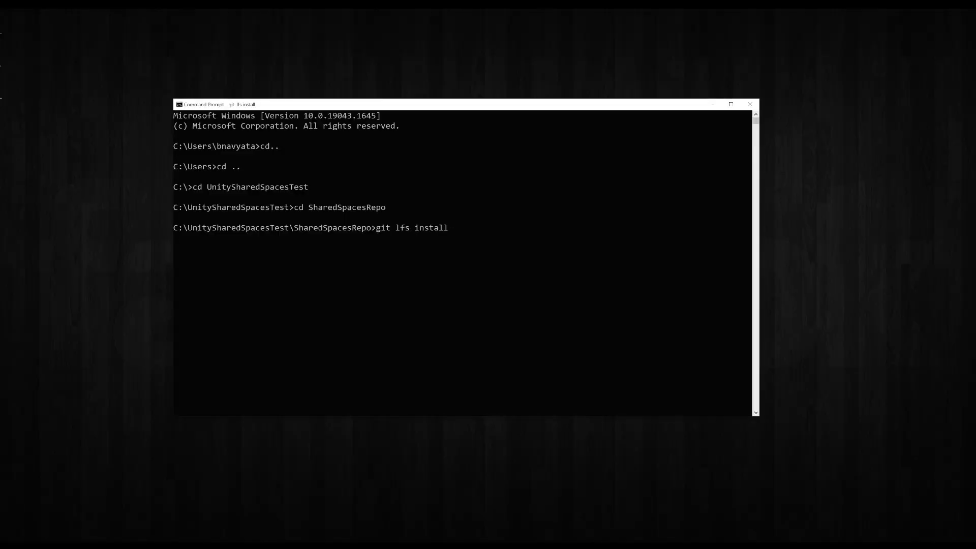
{"action": "type", "text": "git clo"}
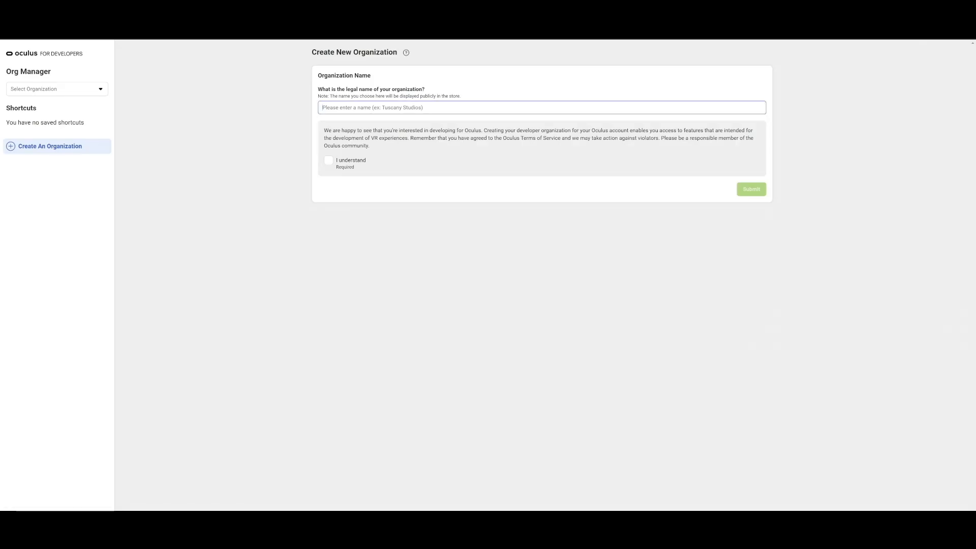
Create the 'Shared Spaces' developer organization, acknowledging the organization terms.
{"action": "type", "text": "Shared Spad"}
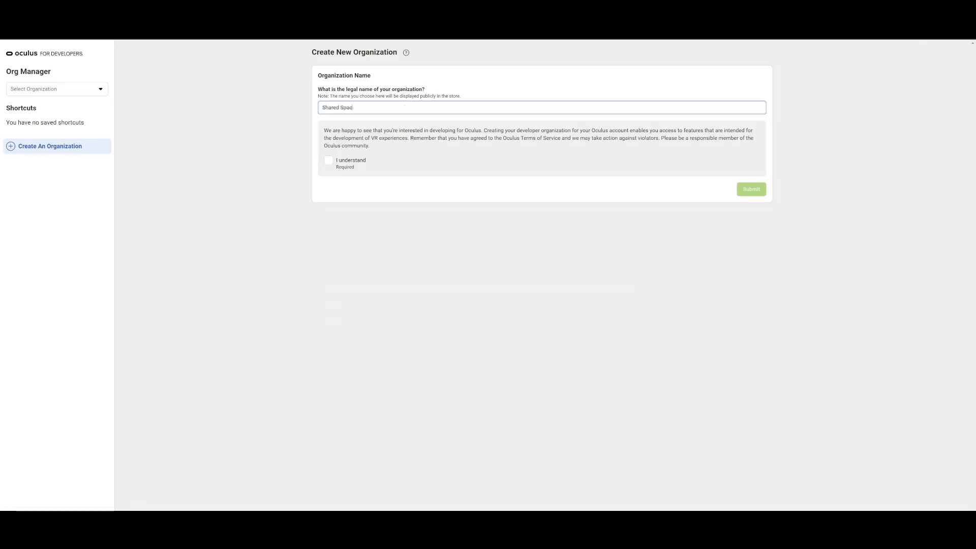
{"action": "left_click", "coordinate": [329, 160]}
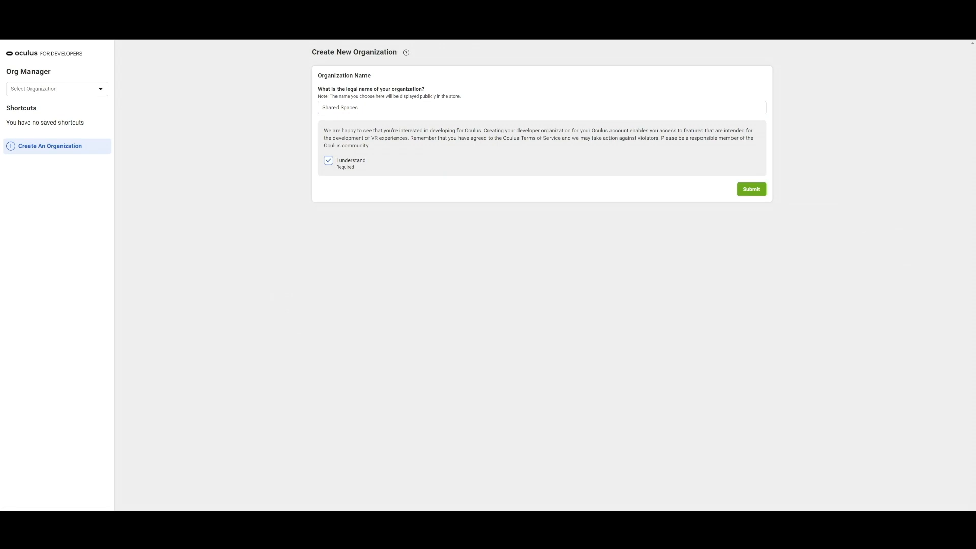
{"action": "left_click", "coordinate": [750, 189]}
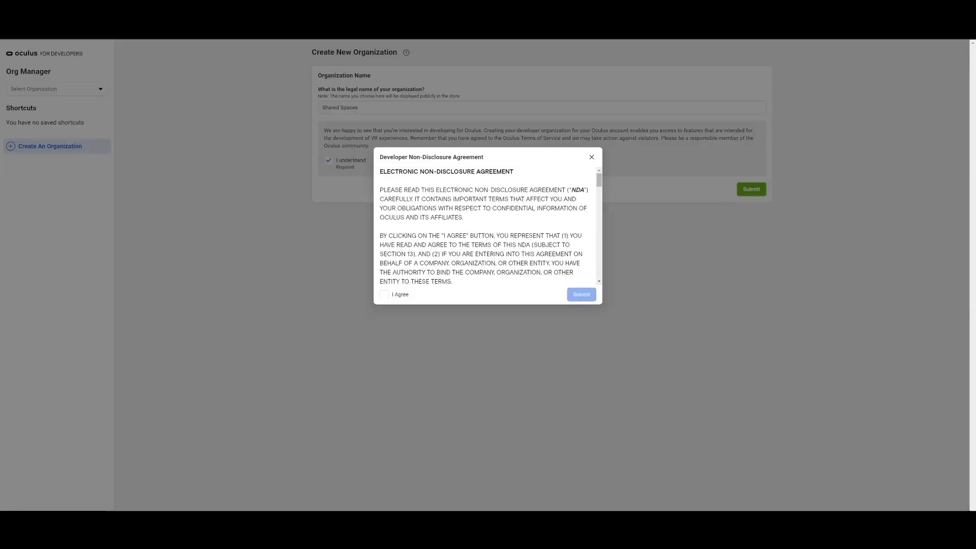
Sign the NDA and create the Quest (App Lab) app 'Unity Shared Spaces'.
{"action": "left_click", "coordinate": [385, 294]}
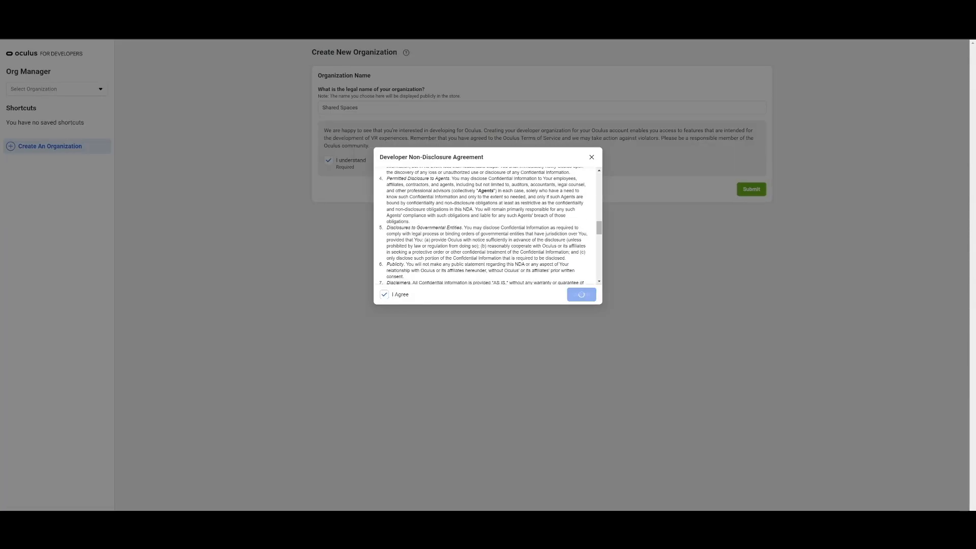
{"action": "left_click", "coordinate": [580, 294]}
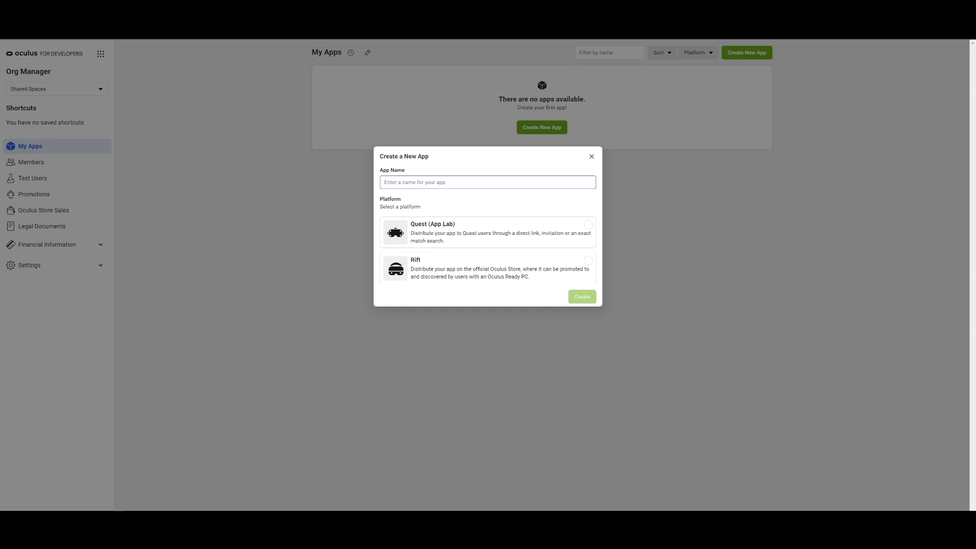
{"action": "type", "text": "Unity Shared Spaces"}
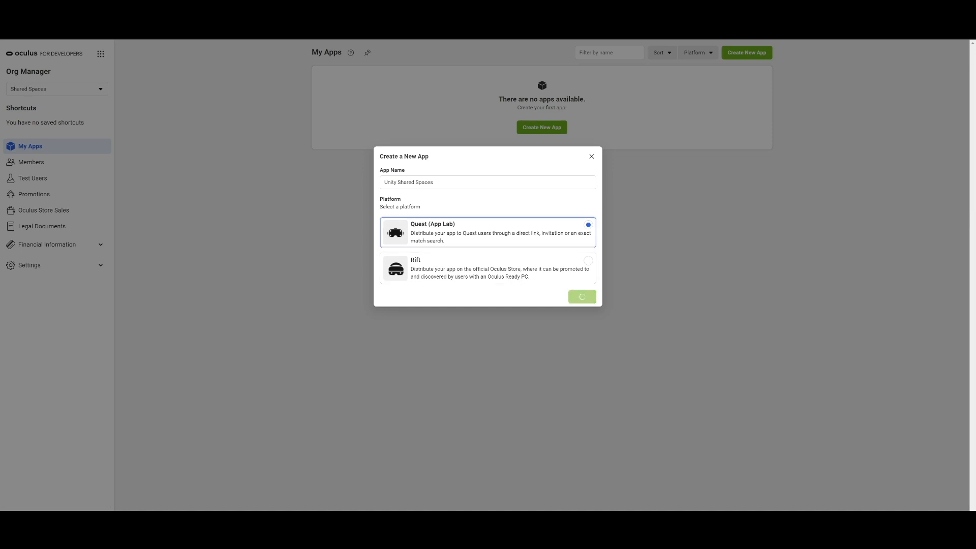
{"action": "left_click", "coordinate": [581, 296]}
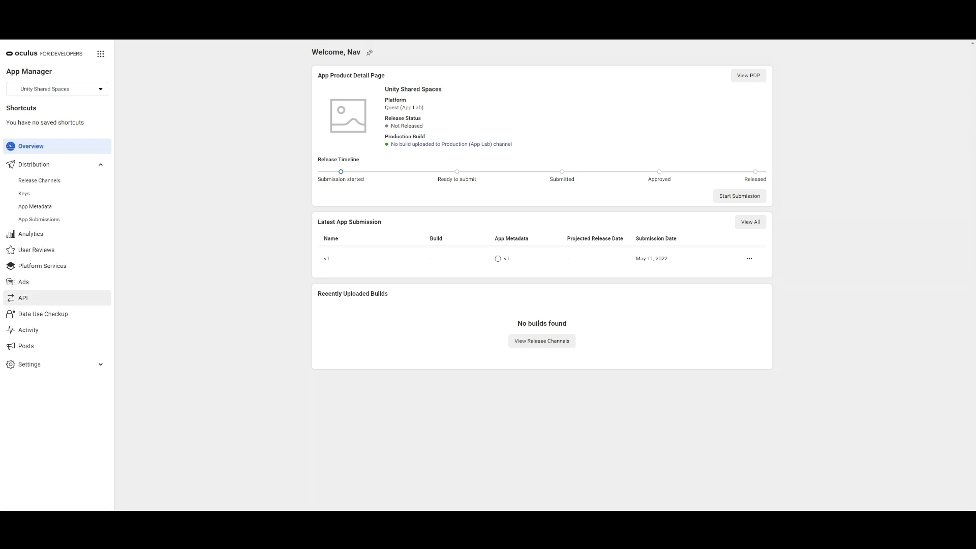
Review the app's API details and Platform Services, starting to add Destinations.
{"action": "left_click", "coordinate": [23, 298]}
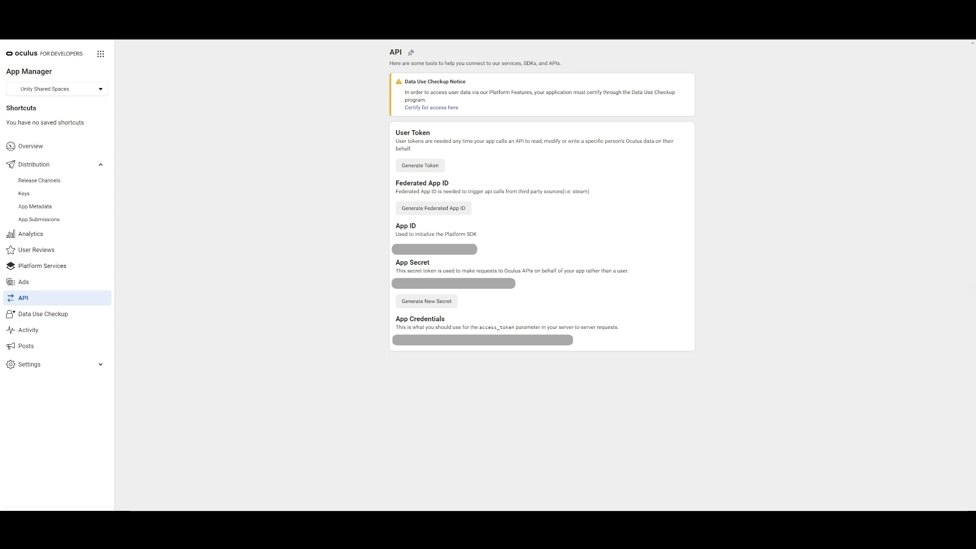
{"action": "left_click", "coordinate": [43, 266]}
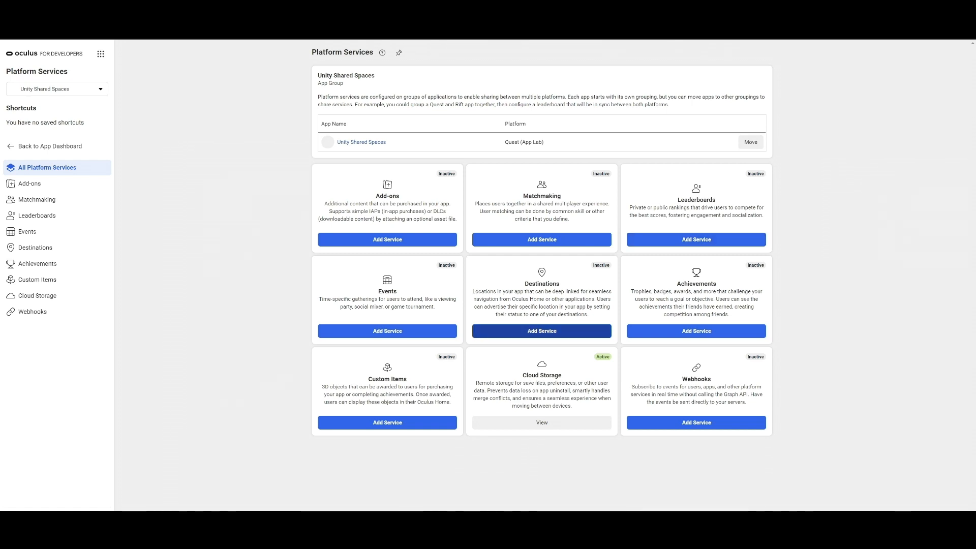
{"action": "left_click", "coordinate": [35, 247]}
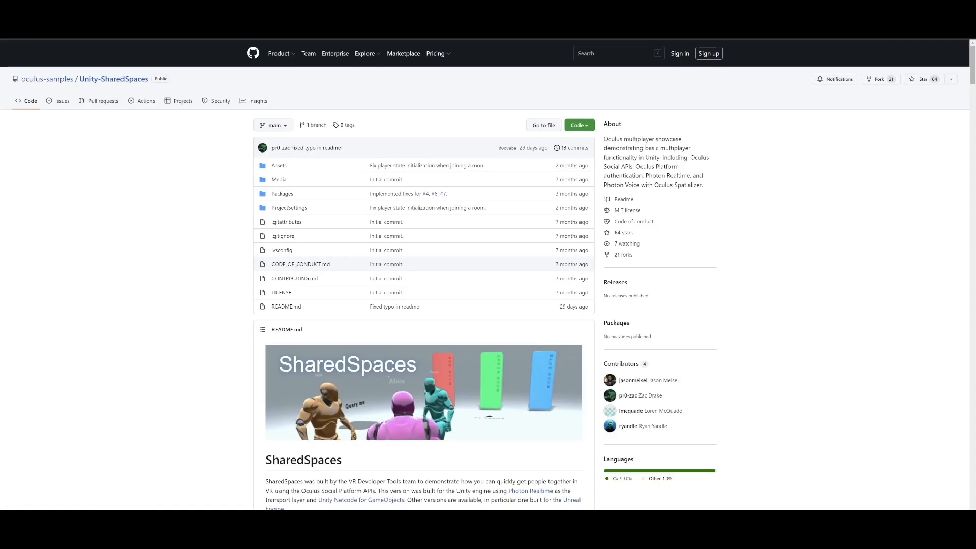
Scroll the GitHub README to the Destinations table and Data Use Checkup requirements.
{"action": "scroll", "scroll_direction": "down", "scroll_amount": 3}
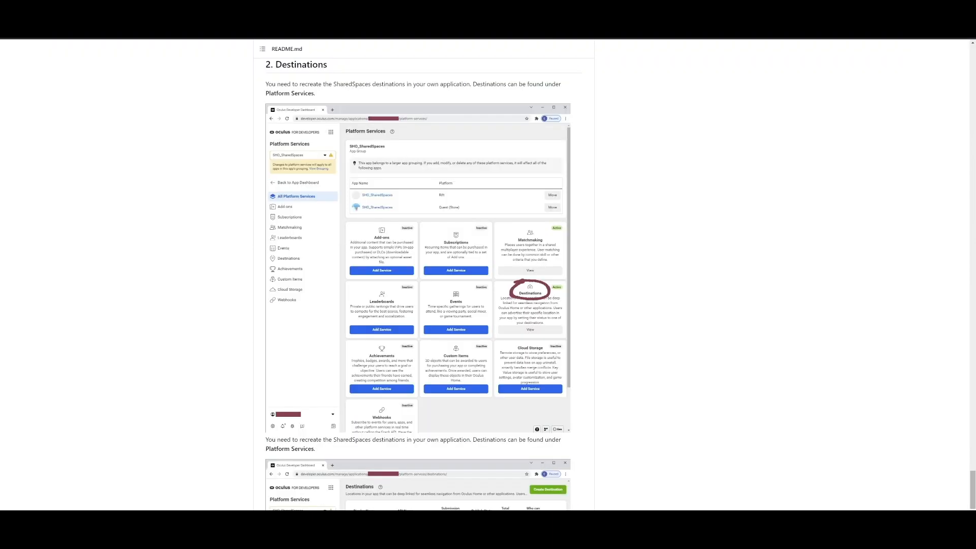
{"action": "scroll", "scroll_direction": "down", "scroll_amount": 3}
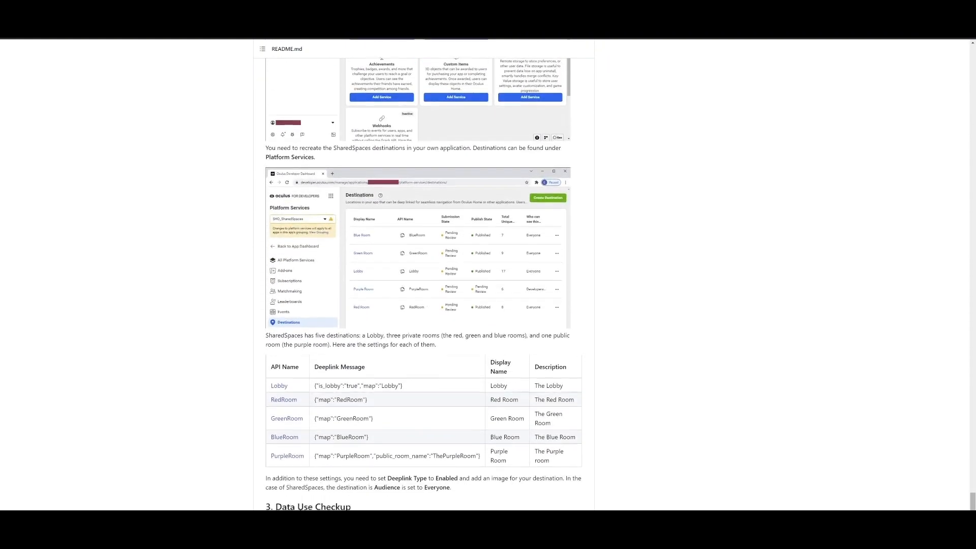
{"action": "scroll", "scroll_direction": "down", "scroll_amount": 3}
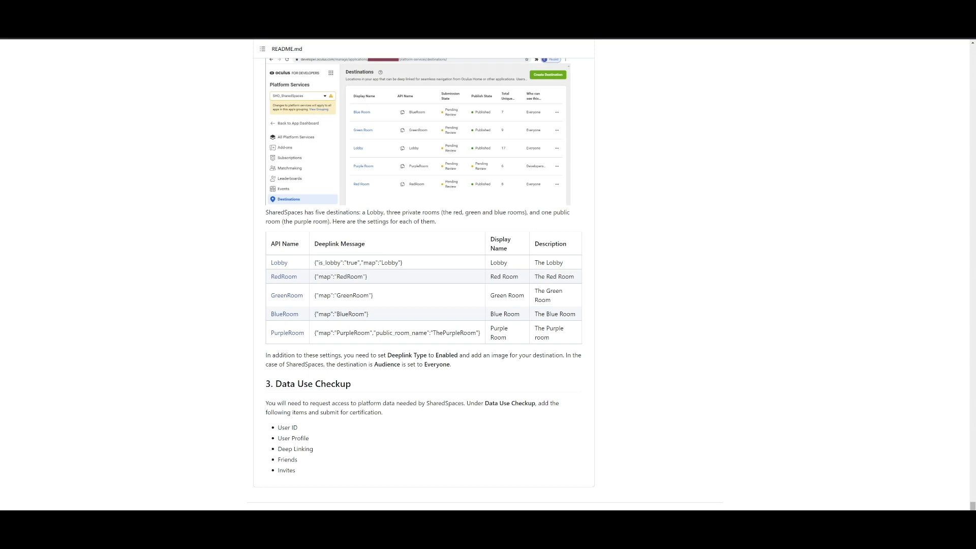
{"action": "left_click_drag", "start_coordinate": [274, 243], "coordinate": [564, 336]}
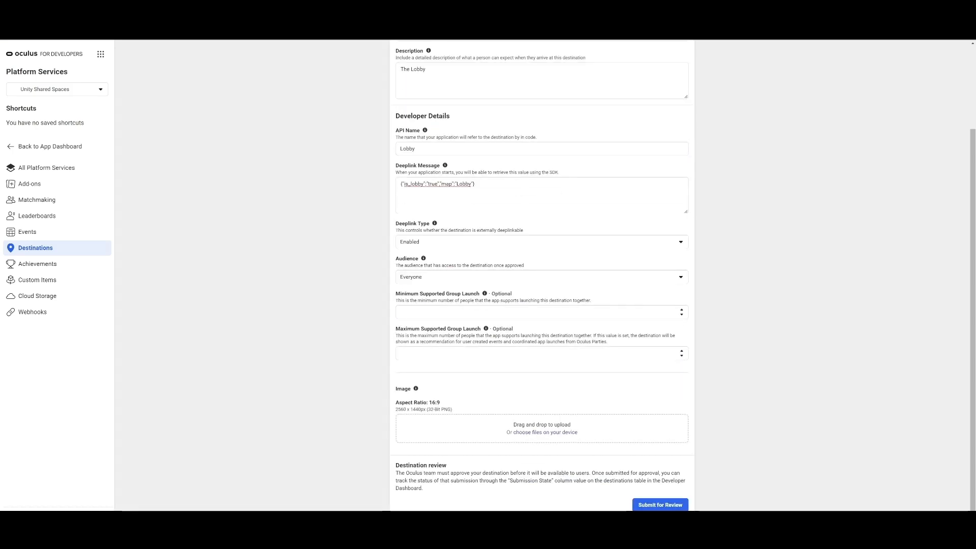
Submit Lobby, RedRoom, GreenRoom, BlueRoom and PurpleRoom destinations with their deeplink messages.
{"action": "left_click", "coordinate": [659, 504]}
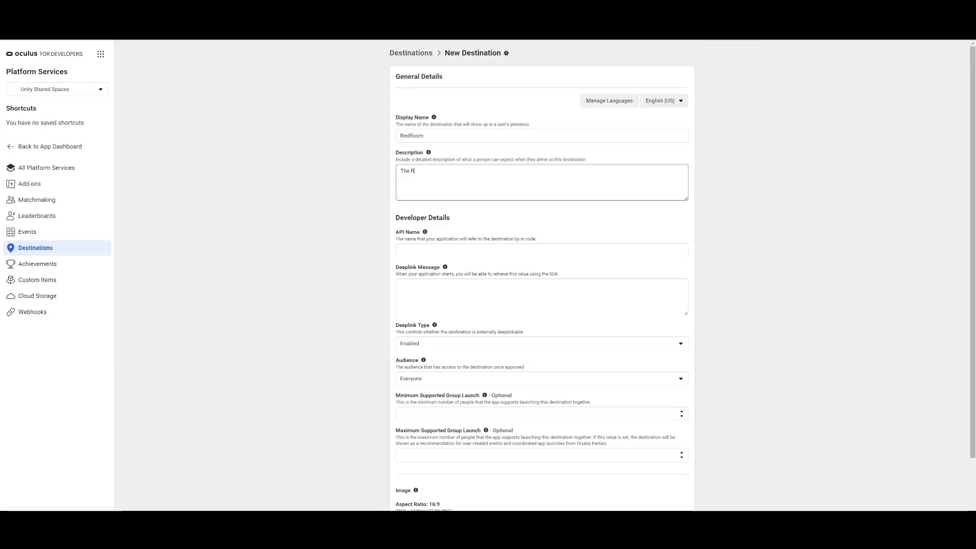
{"action": "type", "text": "{\"map\":\"RedRoom\"}"}
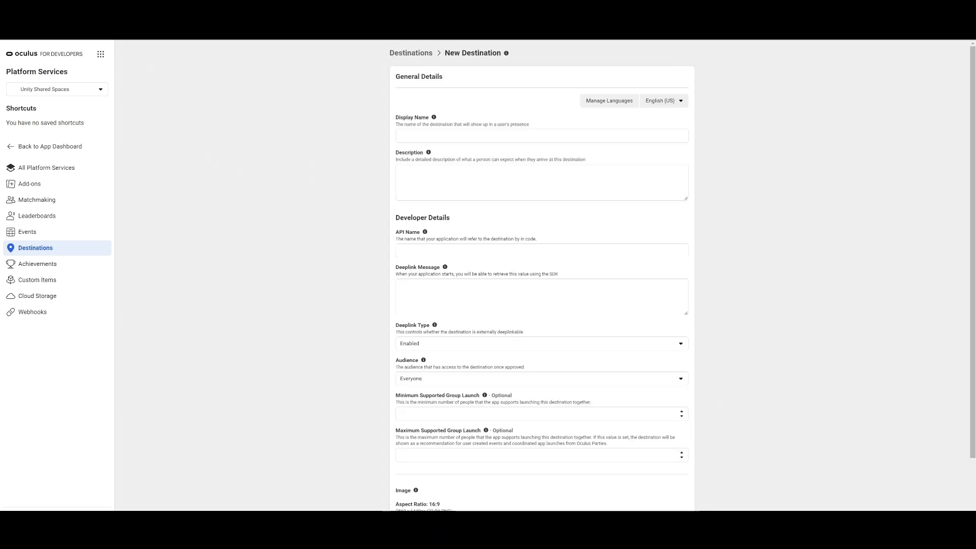
{"action": "type", "text": "The g"}
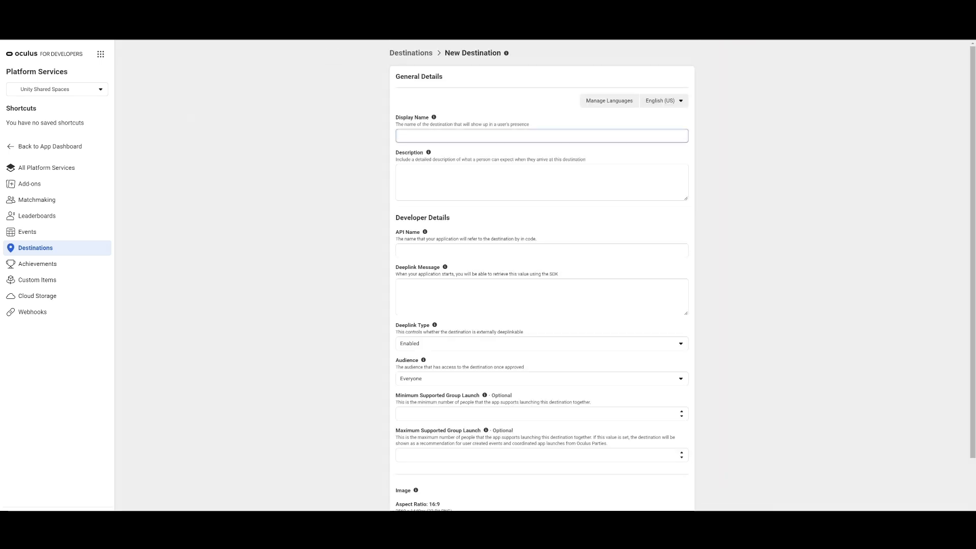
{"action": "type", "text": "BlueRoo"}
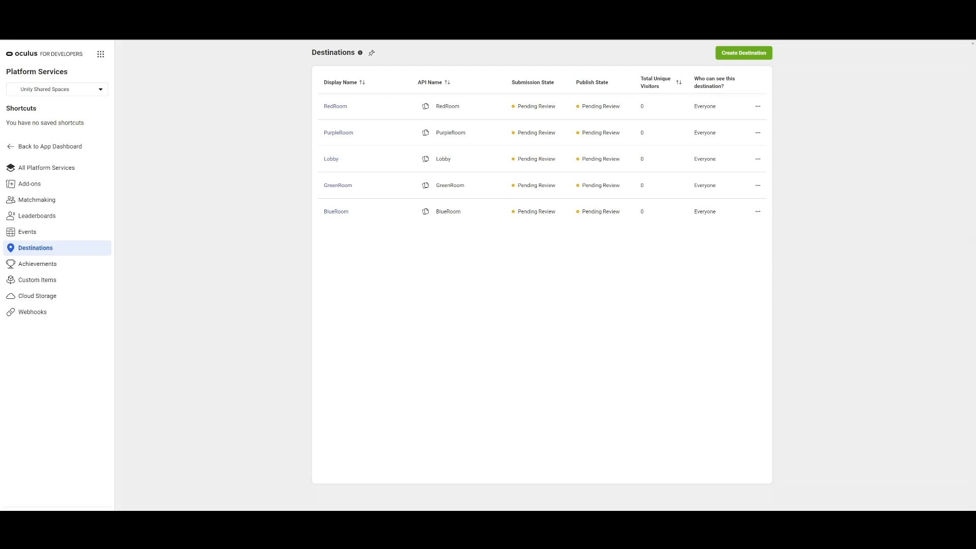
{"action": "mouse_move", "coordinate": [50, 146]}
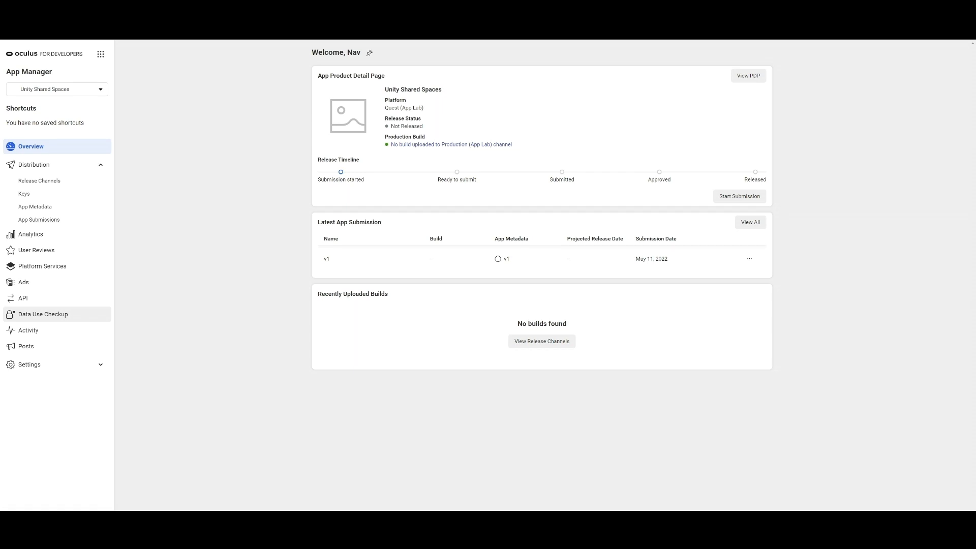
Add a Data Use Checkup User ID request described as testing Unity Shared Spaces.
{"action": "left_click", "coordinate": [43, 314]}
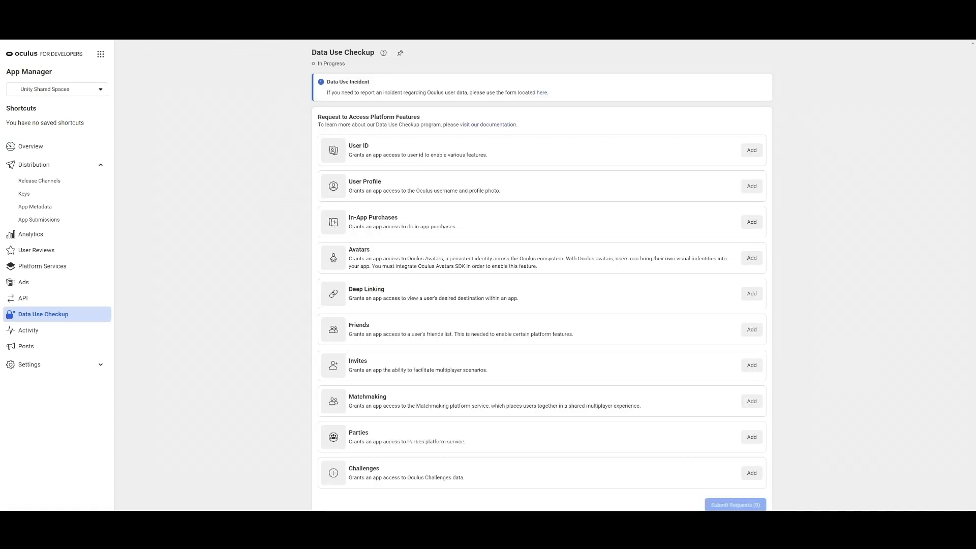
{"action": "left_click", "coordinate": [751, 150]}
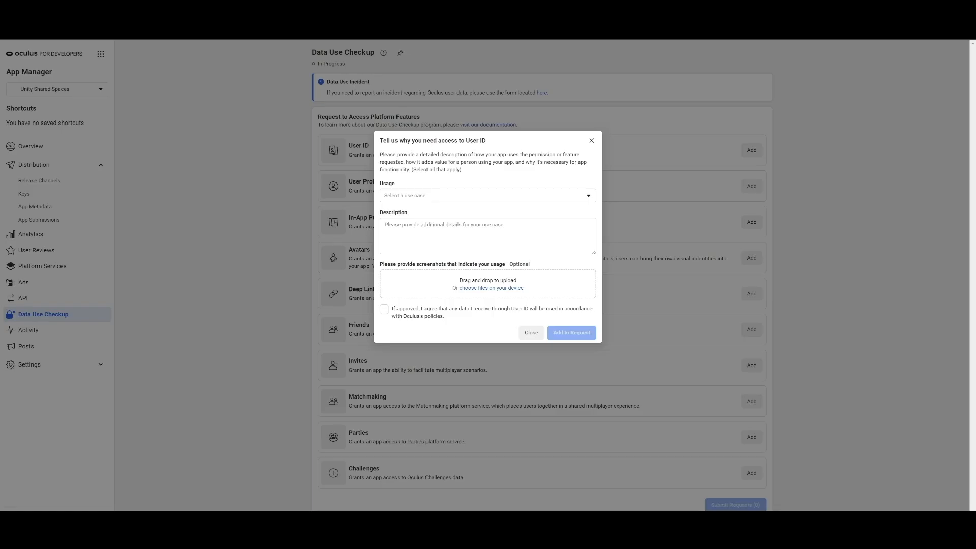
{"action": "left_click", "coordinate": [487, 195]}
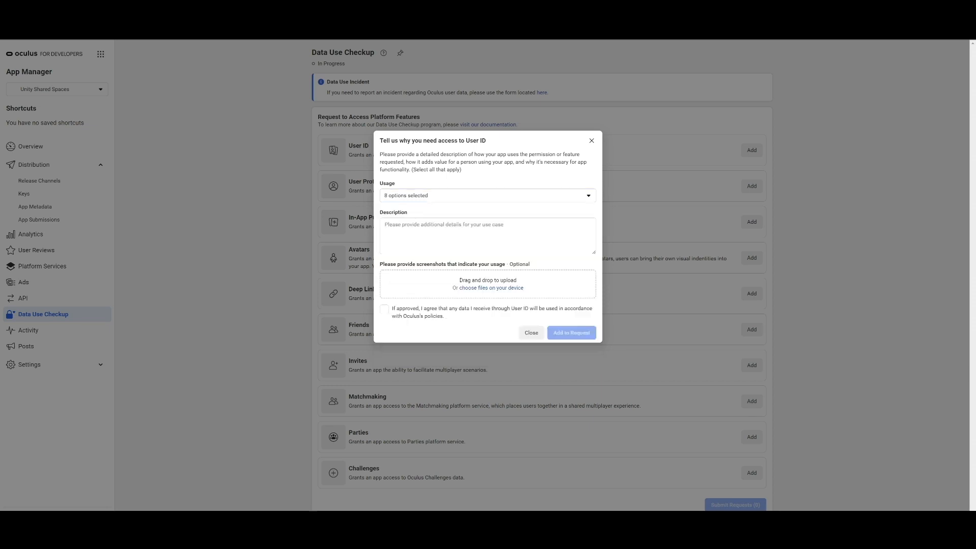
{"action": "type", "text": "Setting up User ID usage for Data Use Checkup for testing Unity Shared Spaces"}
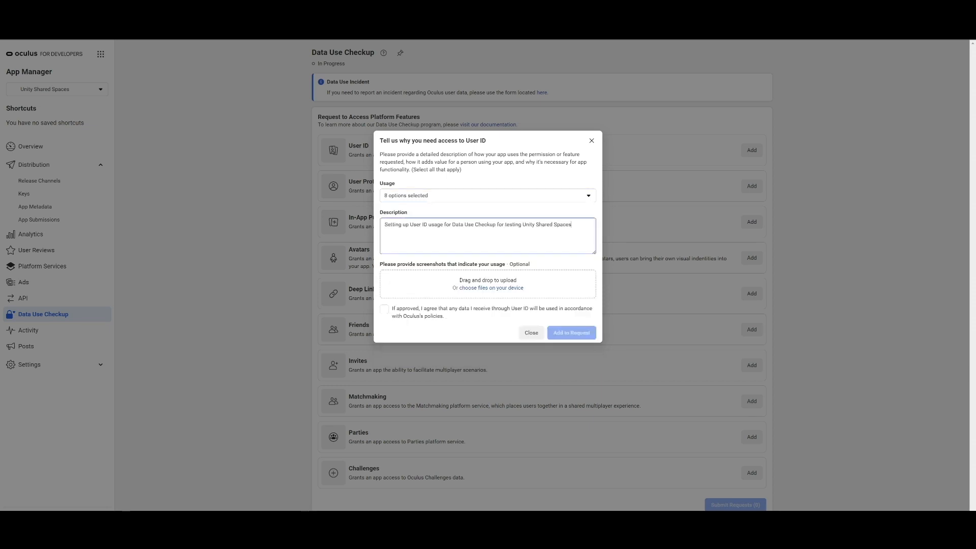
{"action": "left_click", "coordinate": [569, 333]}
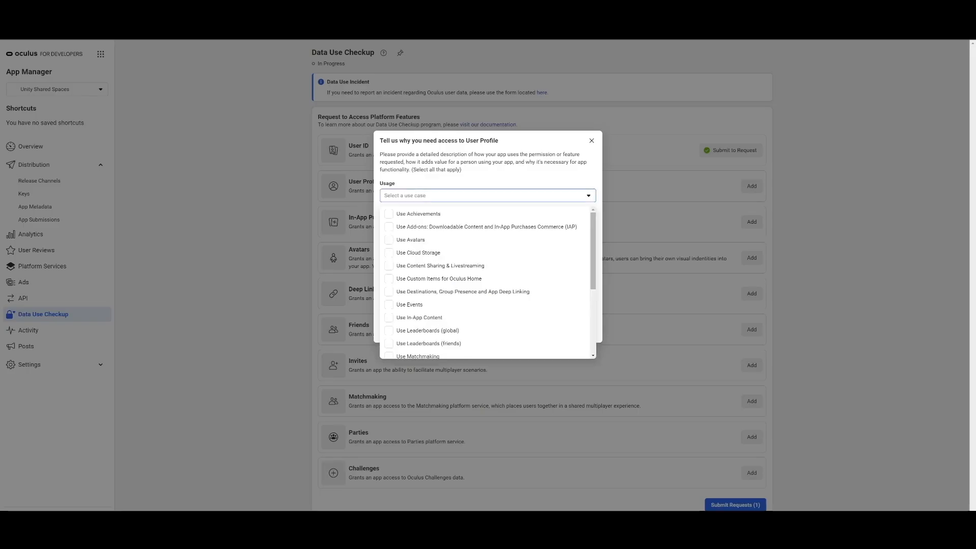
Add User Profile and Deep Linking requests with usage descriptions and agreed data terms.
{"action": "left_click", "coordinate": [462, 291]}
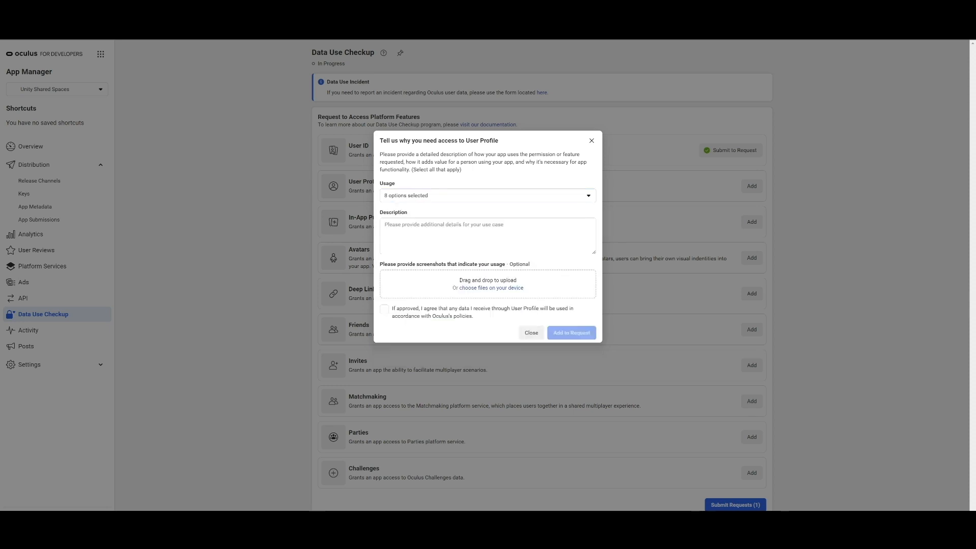
{"action": "type", "text": "Setting up User Profile usage for Data Use Checkup for testing  Unity Shared Spaces"}
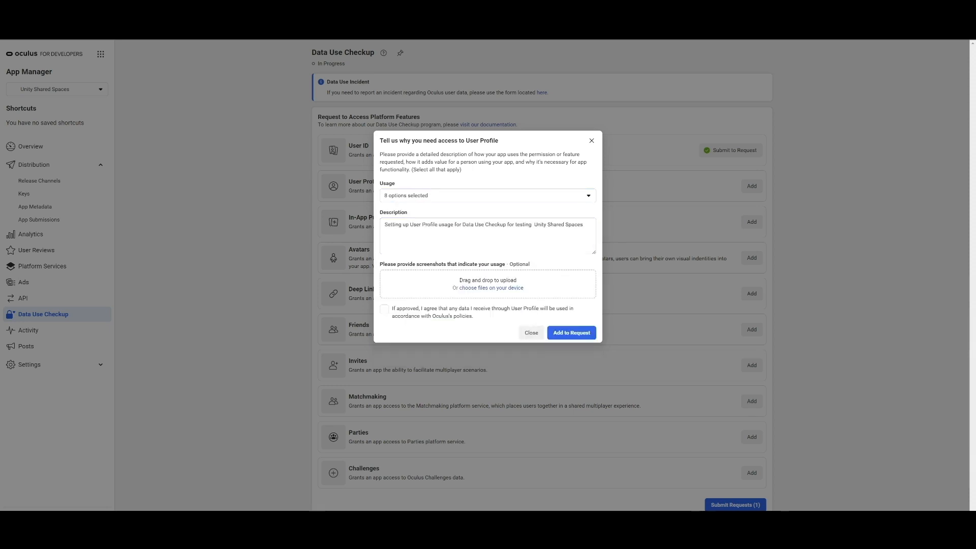
{"action": "left_click", "coordinate": [569, 332]}
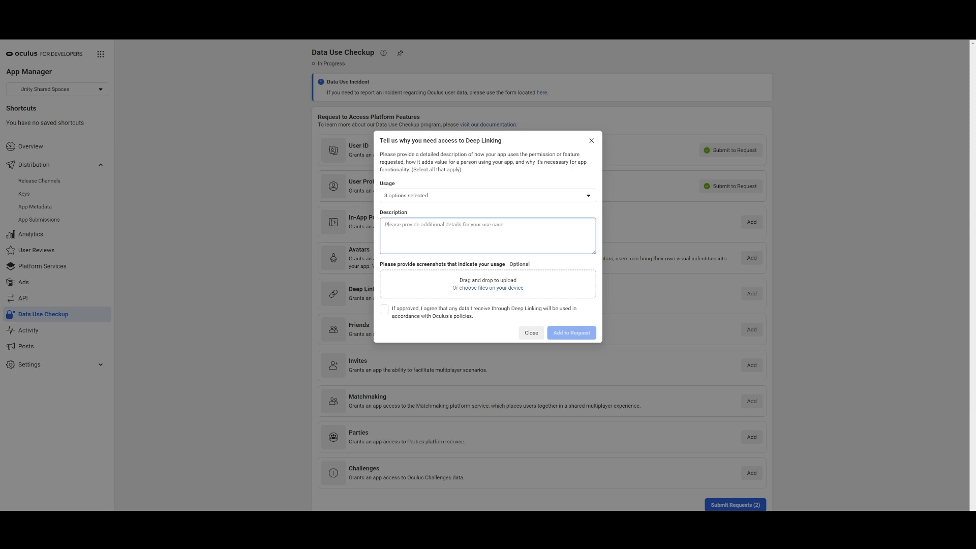
{"action": "left_click", "coordinate": [569, 332]}
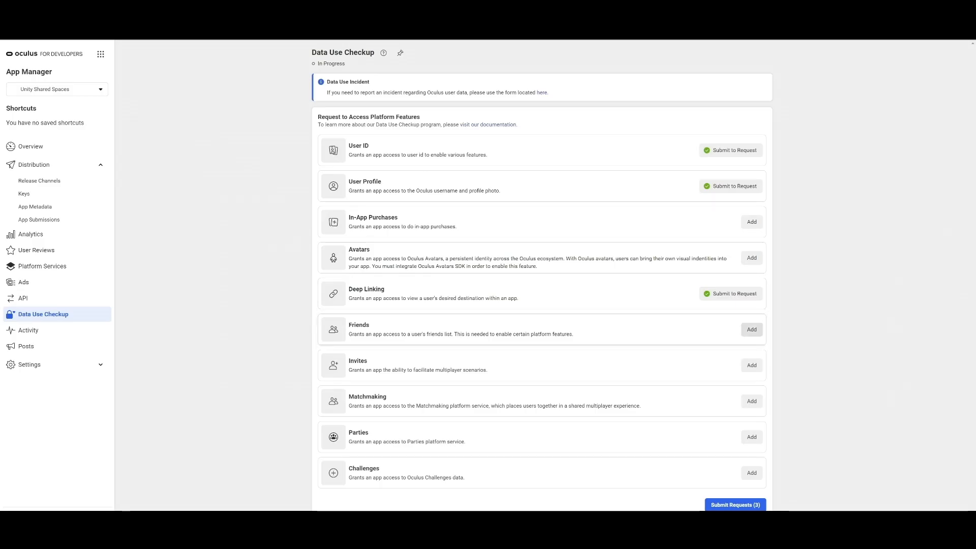
{"action": "left_click", "coordinate": [730, 186]}
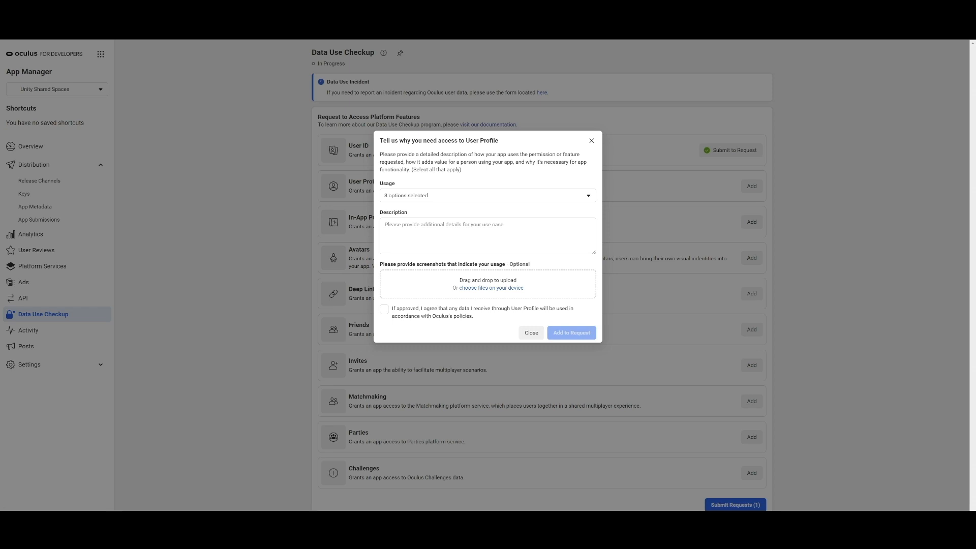
{"action": "type", "text": "Setting up User Profile usage for Data Use Checkup for testing  Unity Shared Spaces"}
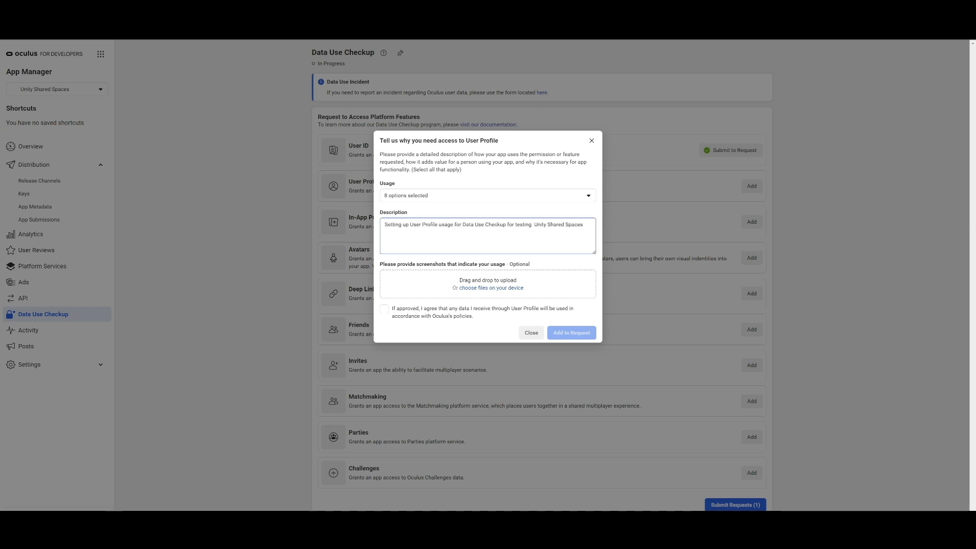
{"action": "left_click", "coordinate": [384, 310]}
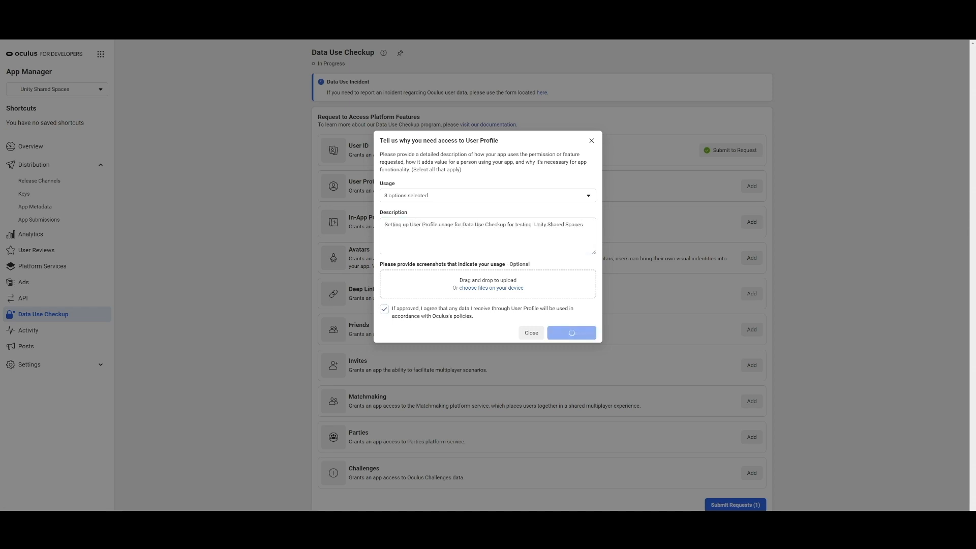
{"action": "left_click", "coordinate": [571, 333]}
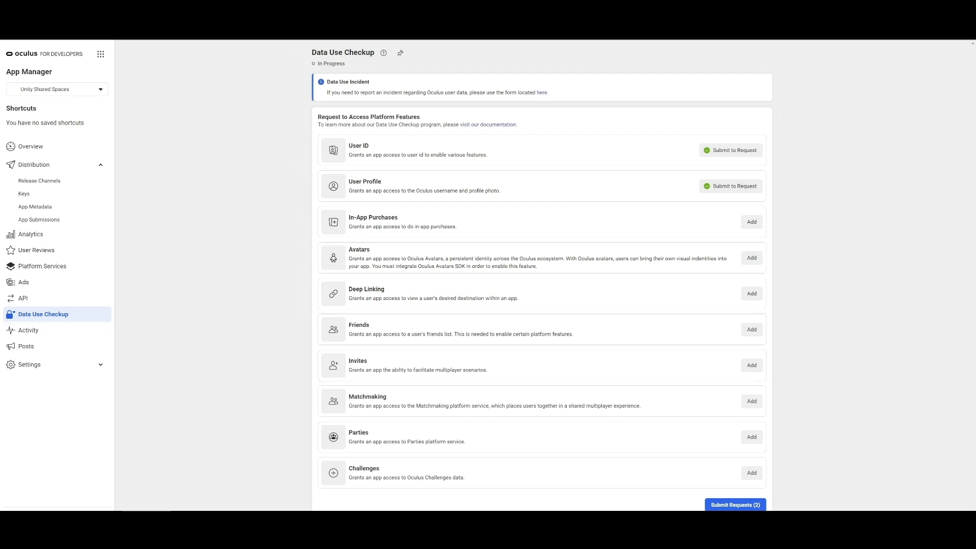
{"action": "mouse_move", "coordinate": [541, 221]}
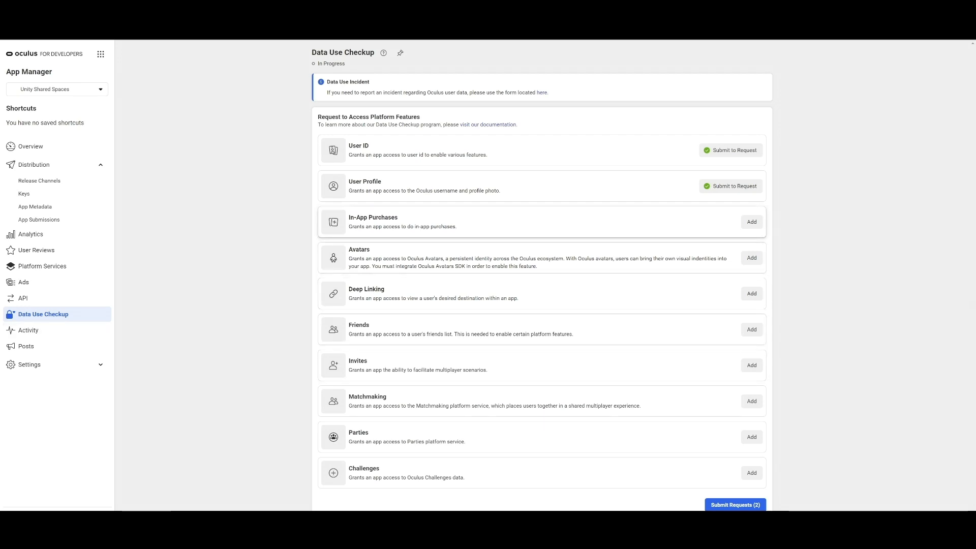
Review all five feature requests and certify compliance with the Oculus Platform Policy.
{"action": "left_click", "coordinate": [735, 505]}
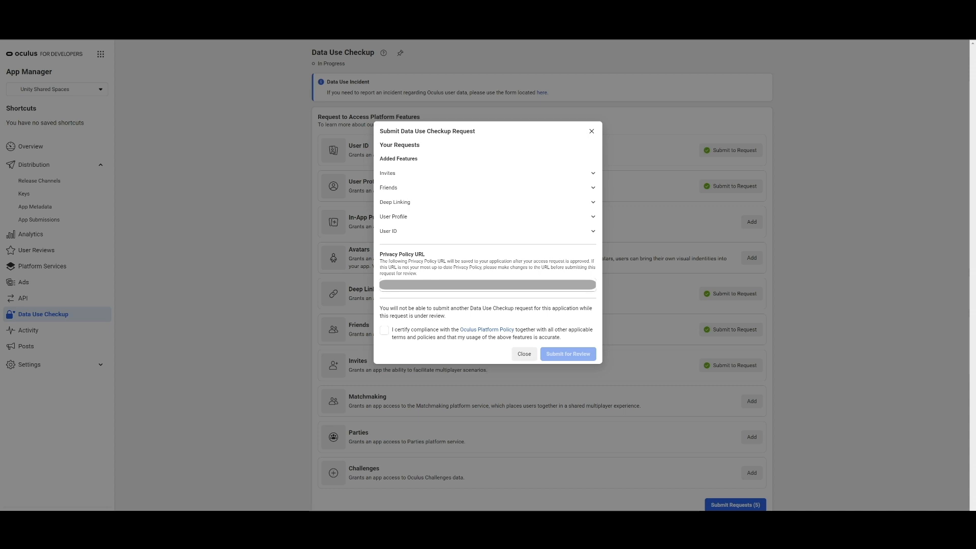
{"action": "left_click", "coordinate": [487, 285]}
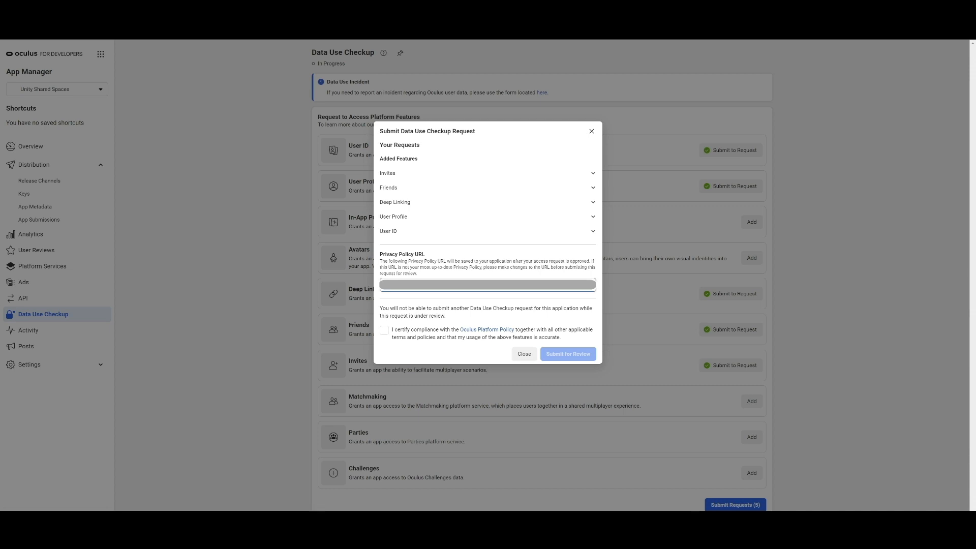
{"action": "left_click", "coordinate": [487, 286]}
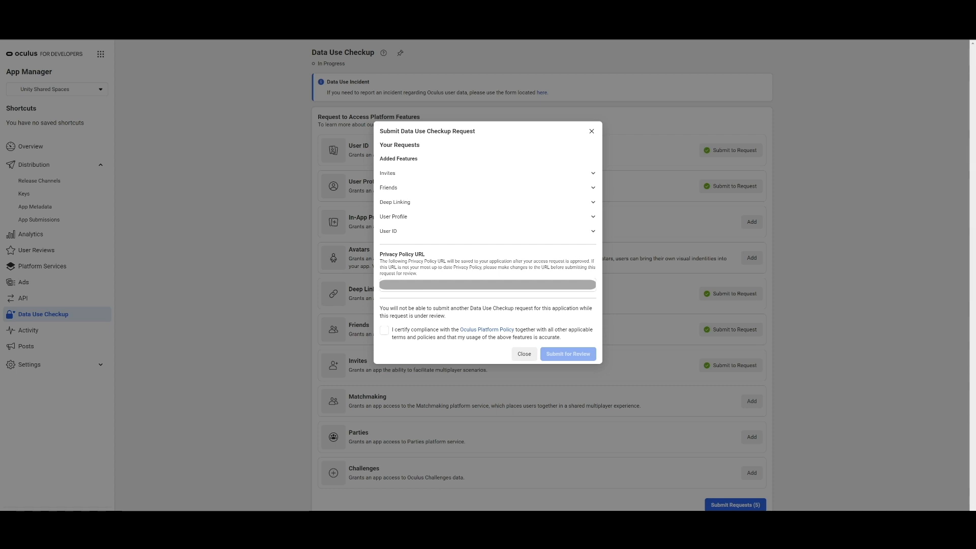
{"action": "left_click", "coordinate": [487, 285]}
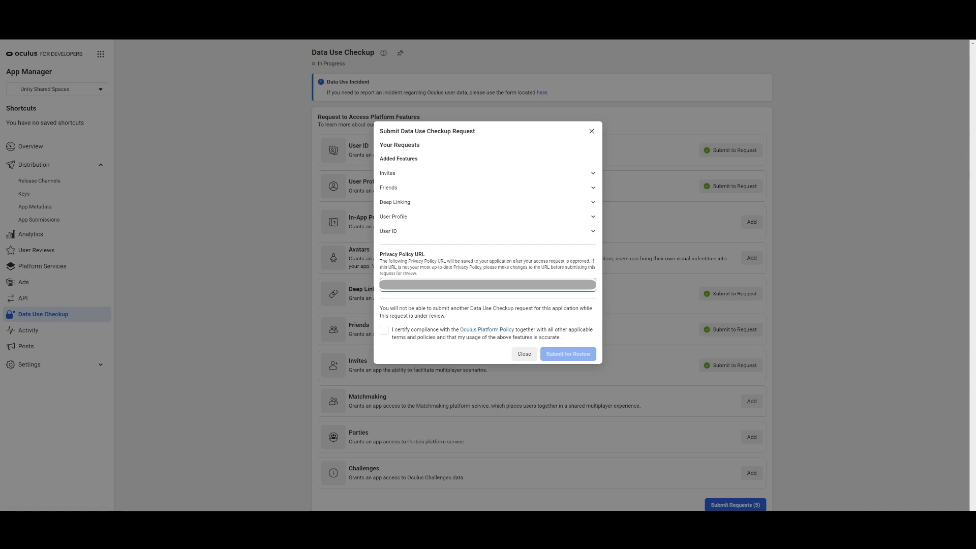
{"action": "left_click", "coordinate": [385, 330]}
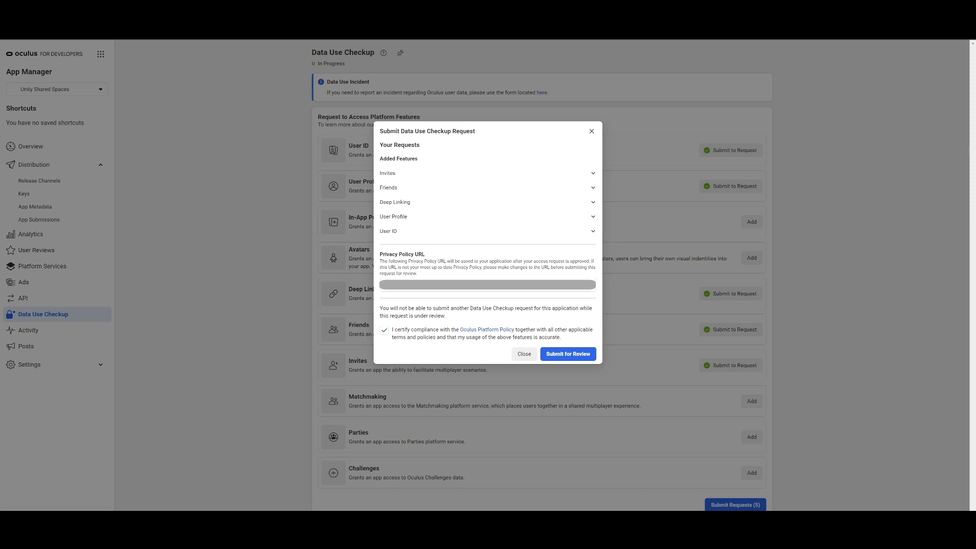
{"action": "left_click", "coordinate": [566, 354]}
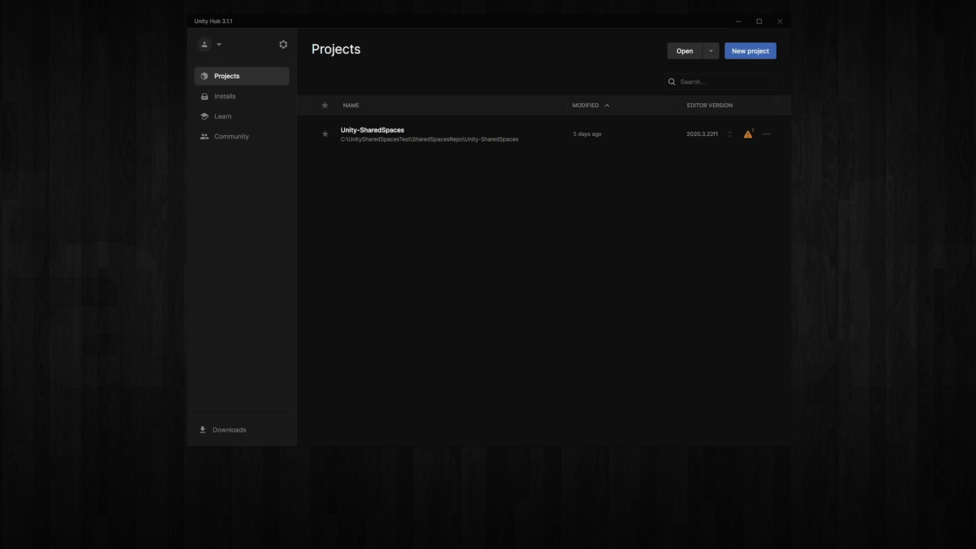
Open Unity-SharedSpaces with editor 2020.3.30f1, confirming the version change.
{"action": "left_click", "coordinate": [729, 134]}
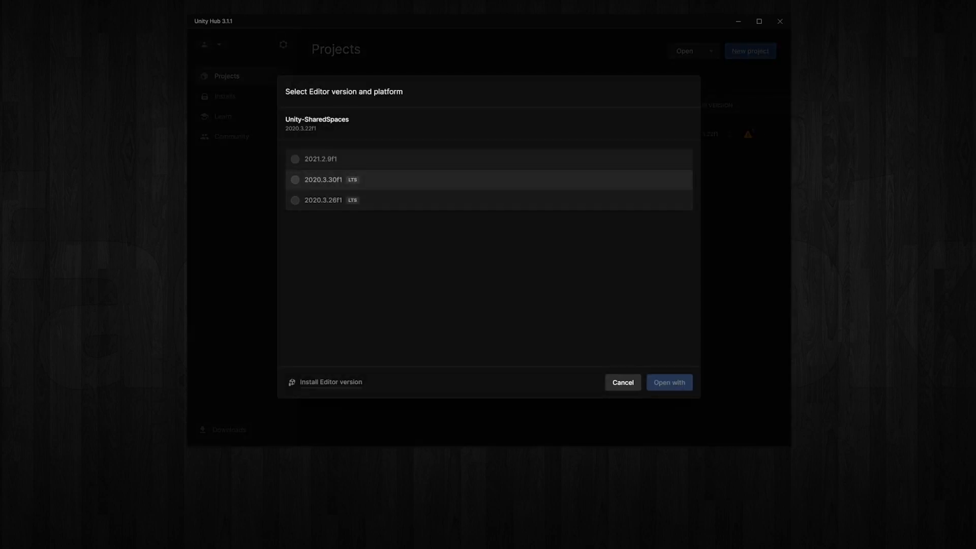
{"action": "left_click", "coordinate": [295, 179]}
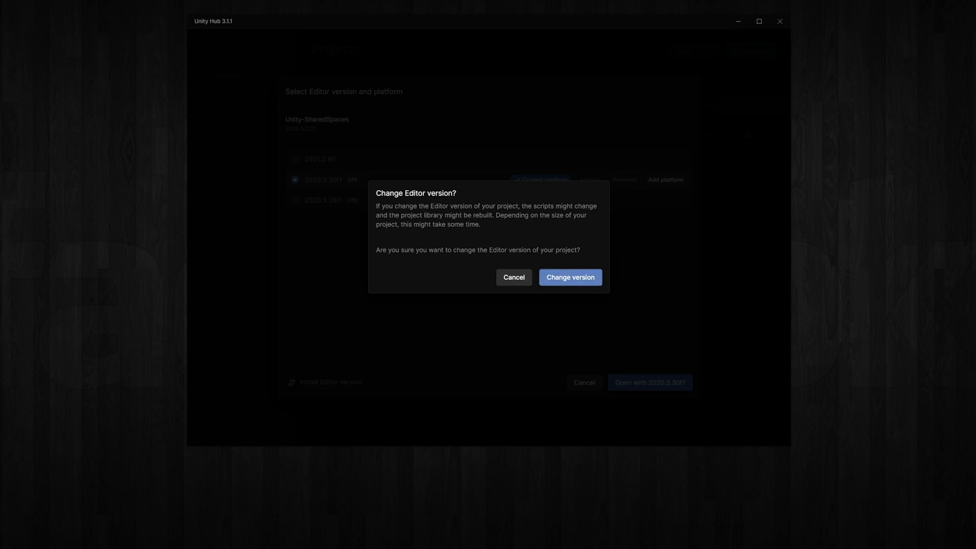
{"action": "left_click", "coordinate": [569, 277]}
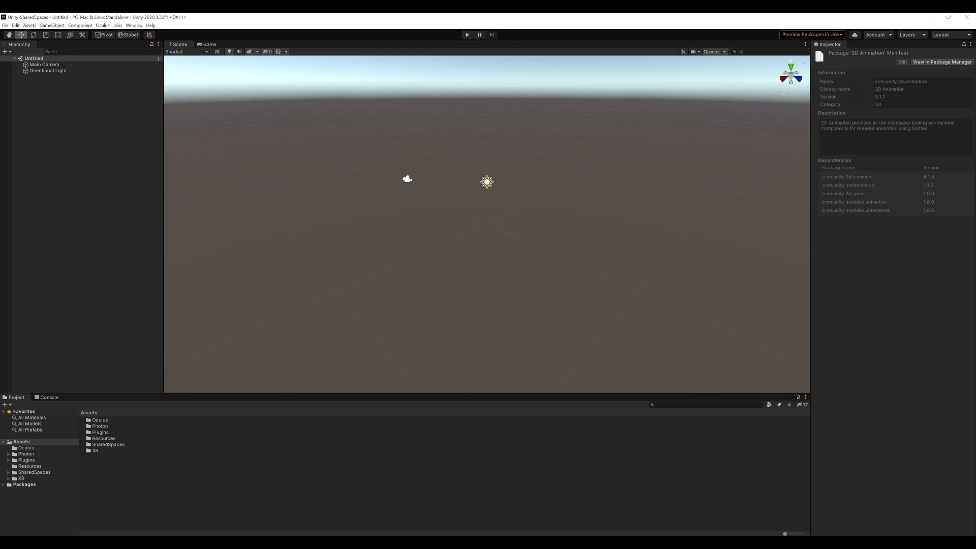
Search Package Manager for Oculus XR Plugin and confirm version 1.11.2 is installed.
{"action": "left_click", "coordinate": [134, 25]}
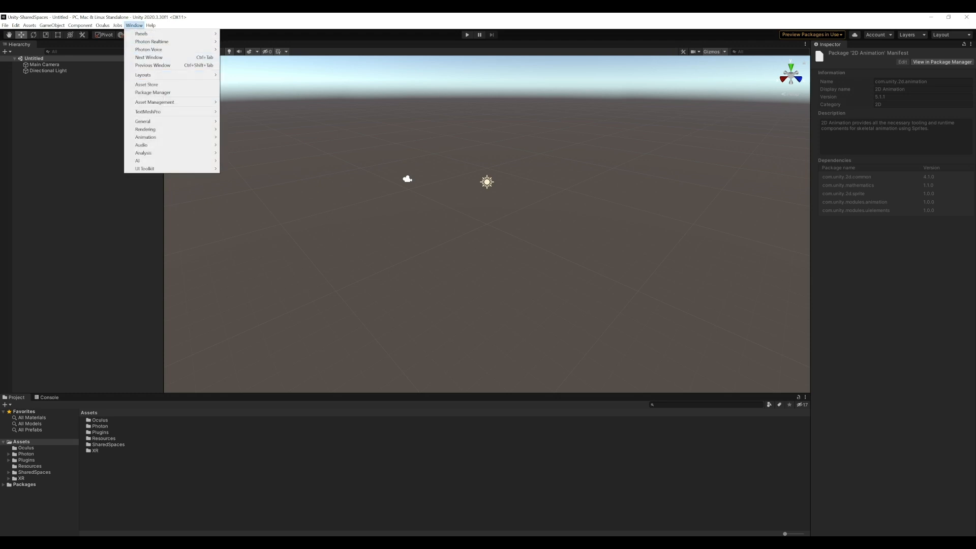
{"action": "left_click", "coordinate": [152, 92]}
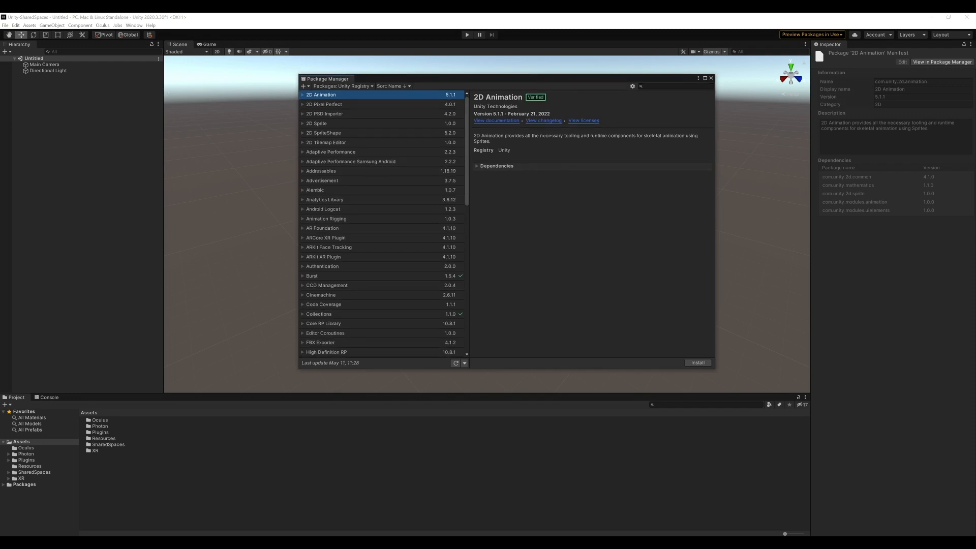
{"action": "type", "text": "Oculus XR Plugin"}
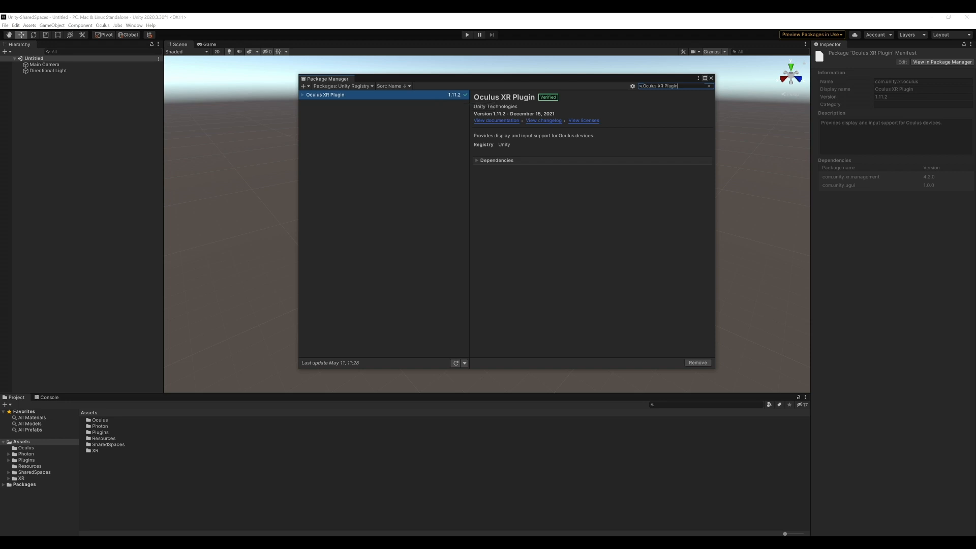
{"action": "left_click", "coordinate": [710, 77]}
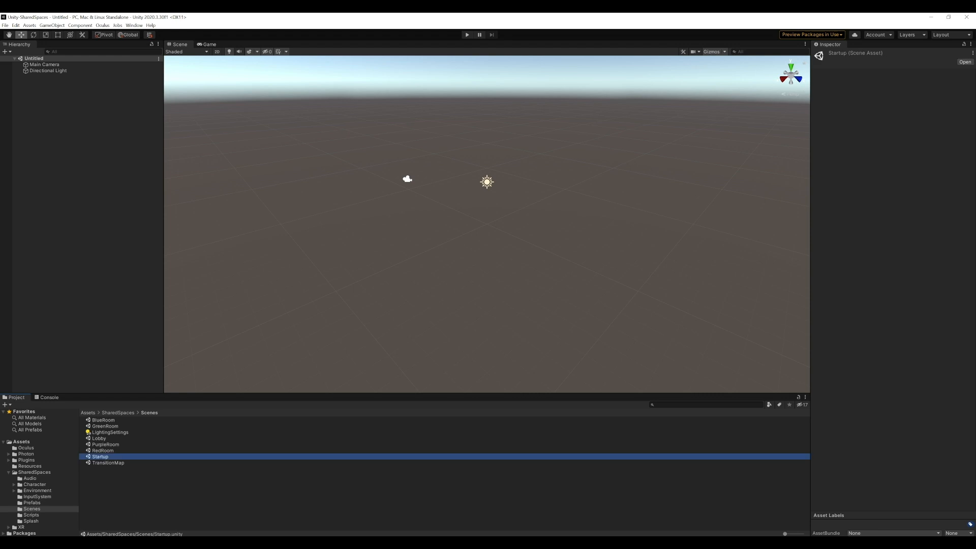
Open Assets/SharedSpaces/Scenes/Startup and import TMP Essentials from the TMP Importer.
{"action": "double_click", "coordinate": [99, 456]}
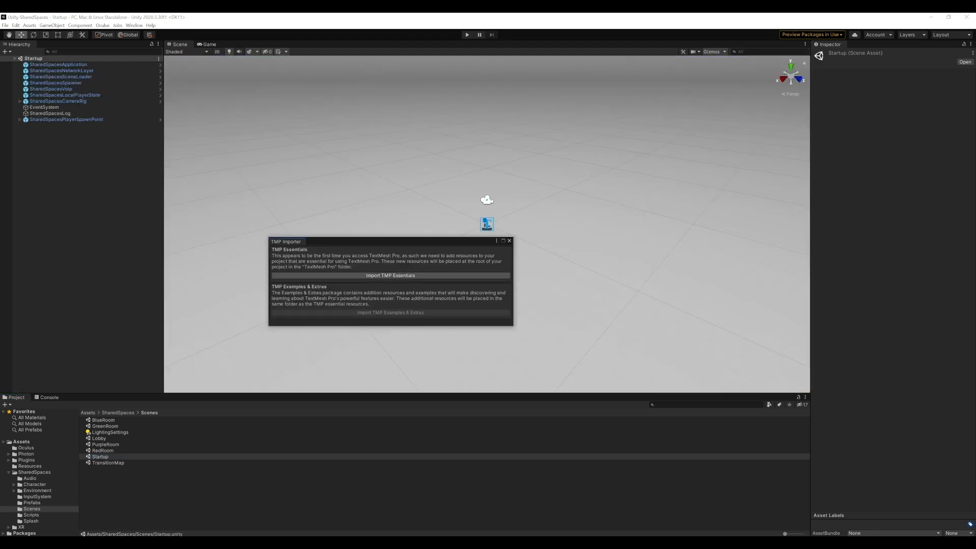
{"action": "left_click", "coordinate": [391, 275]}
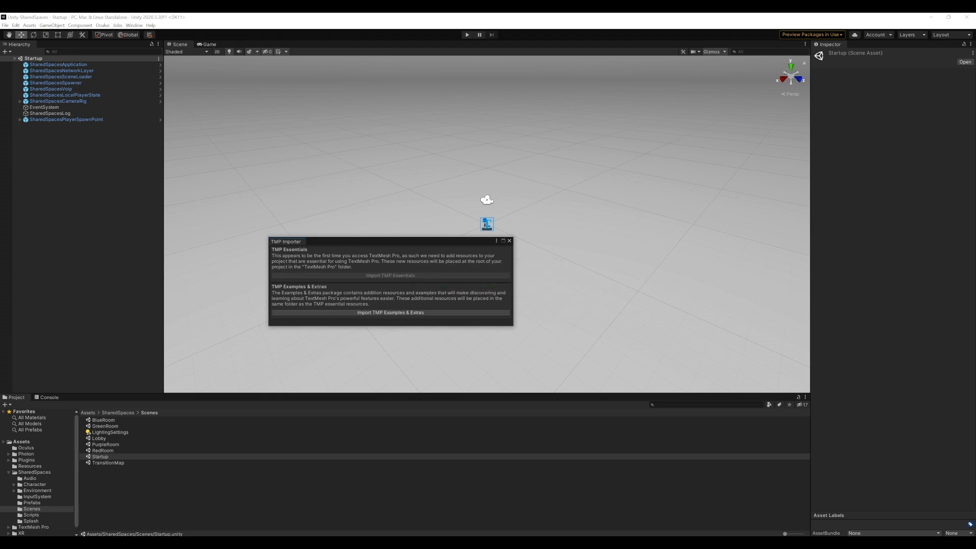
{"action": "left_click", "coordinate": [390, 275]}
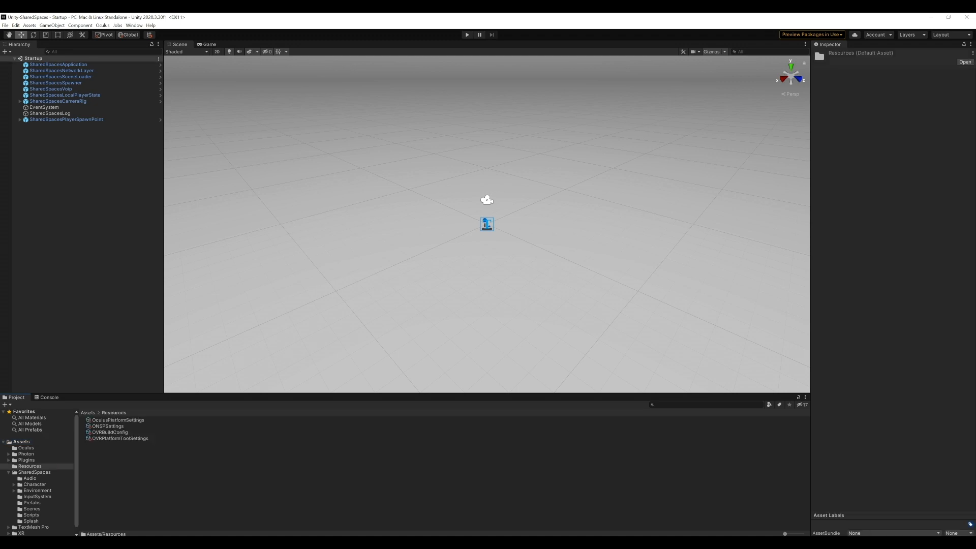
Paste the App ID into OculusPlatformSettings' Quest field and replace the Bundle Identifier.
{"action": "left_click", "coordinate": [118, 419]}
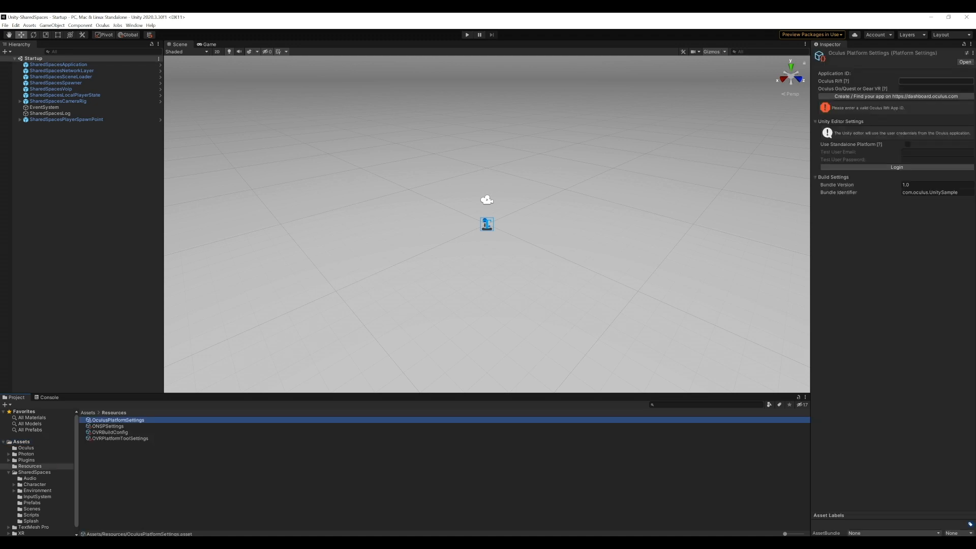
{"action": "type", "text": "XXXXXXXXXXXXXXXX"}
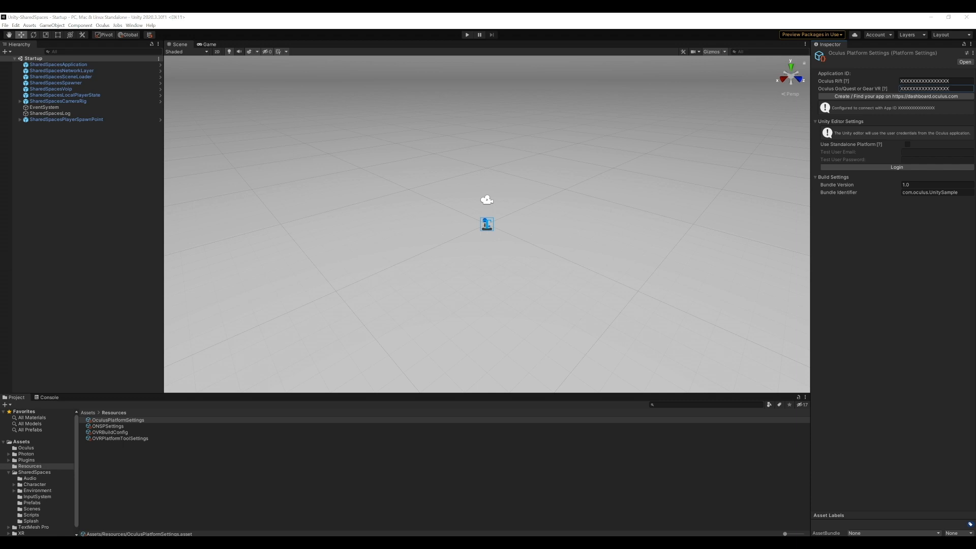
{"action": "double_click", "coordinate": [930, 191]}
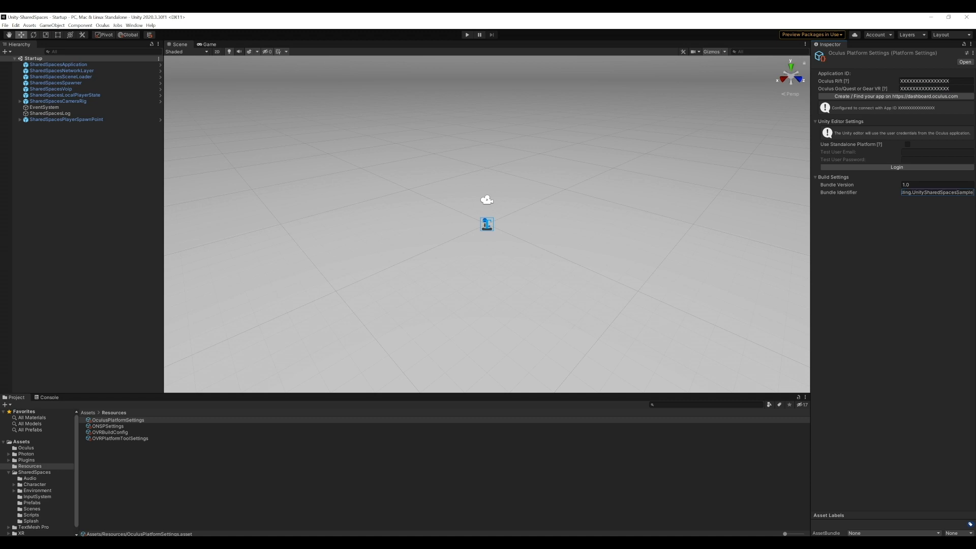
{"action": "left_click", "coordinate": [120, 437]}
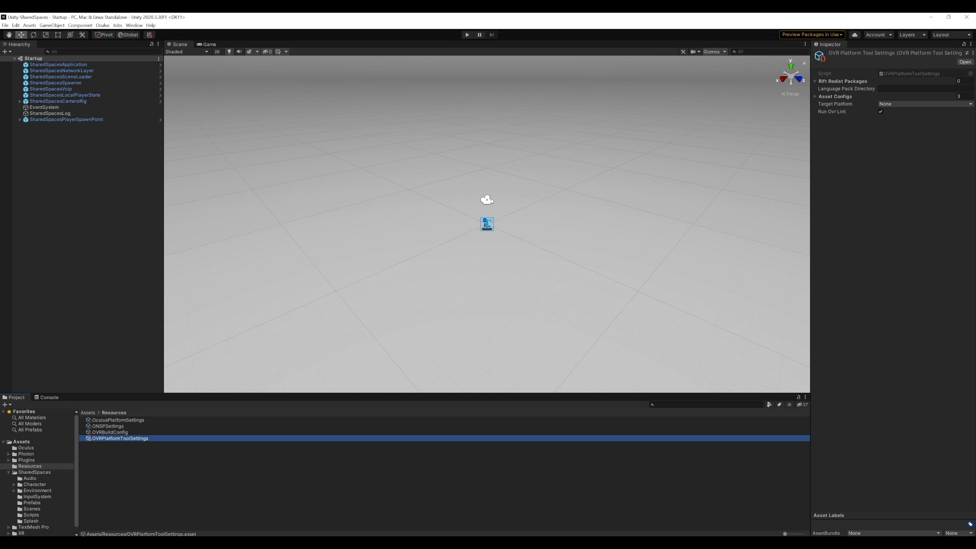
{"action": "left_click", "coordinate": [924, 104]}
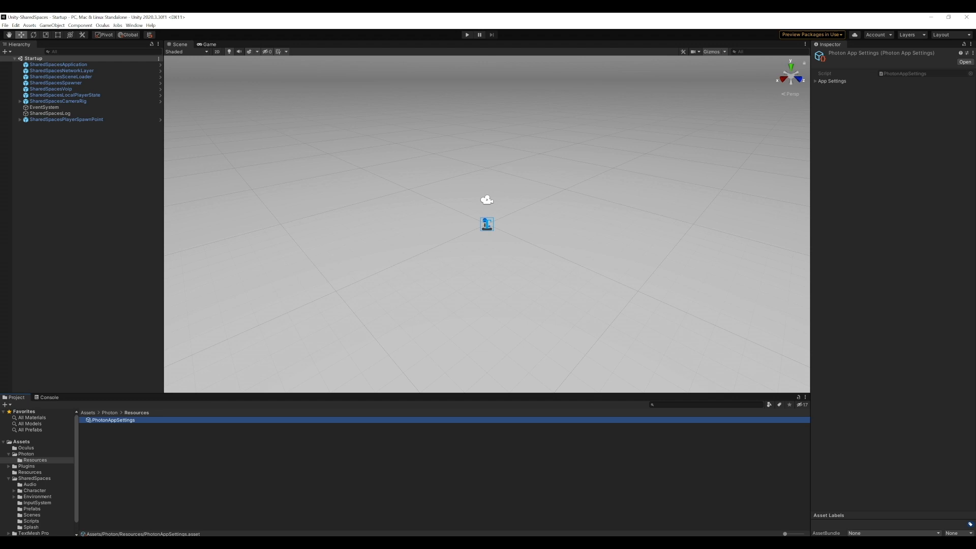
Paste the Photon Realtime app ID into App Id Realtime in PhotonAppSettings and confirm.
{"action": "left_click", "coordinate": [816, 80]}
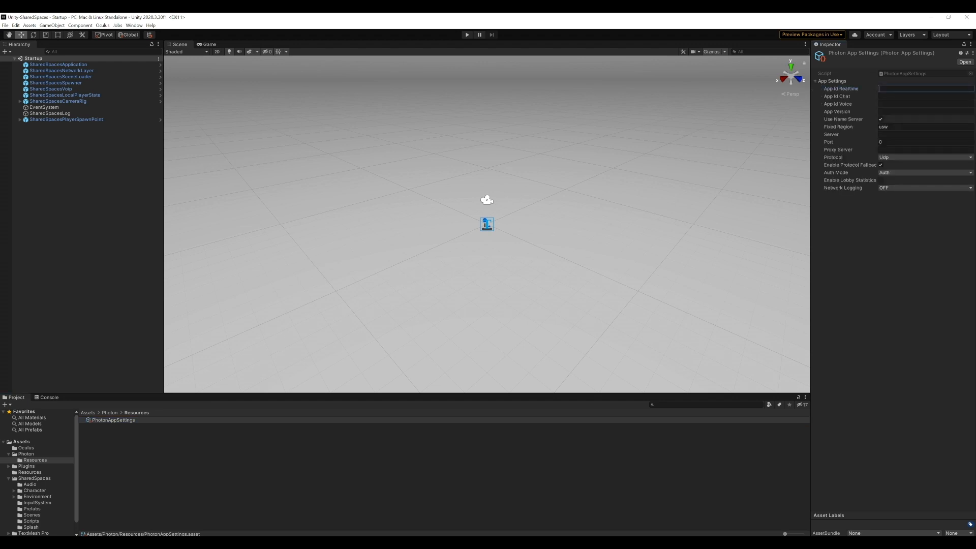
{"action": "type", "text": "xxxxxxxx-xxxx-xxxx-xxxx-xxxxxxxxxxxx"}
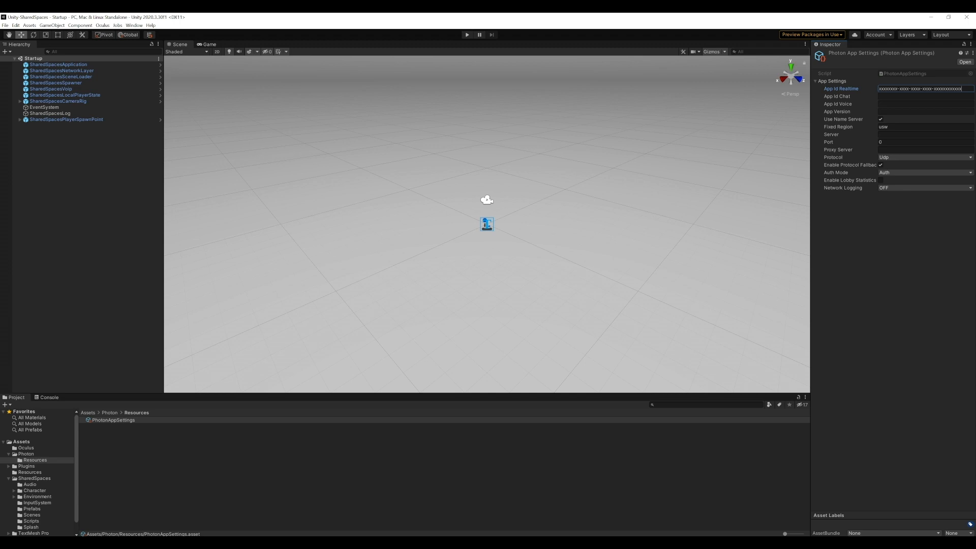
{"action": "left_click", "coordinate": [925, 96]}
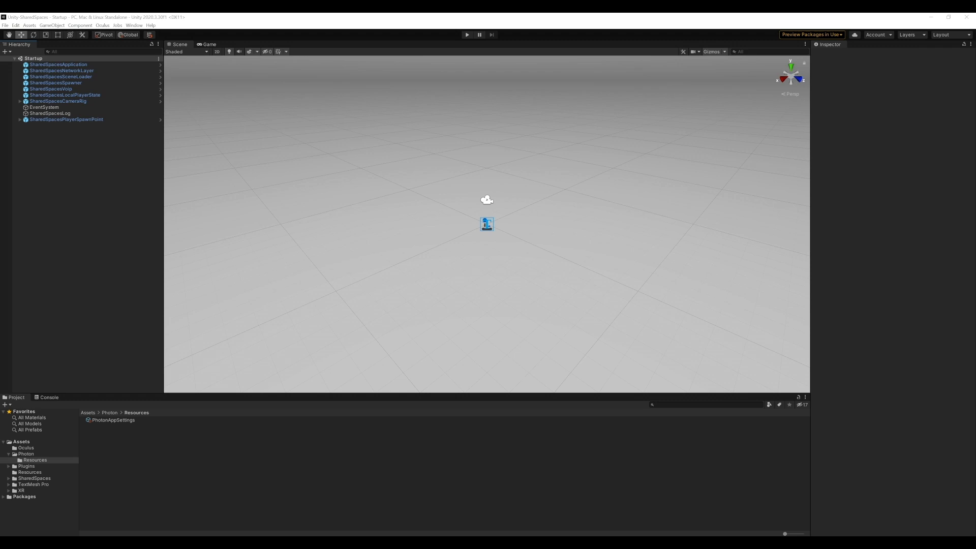
Switch the build platform to Android in Build Settings, then close the window.
{"action": "left_click", "coordinate": [5, 25]}
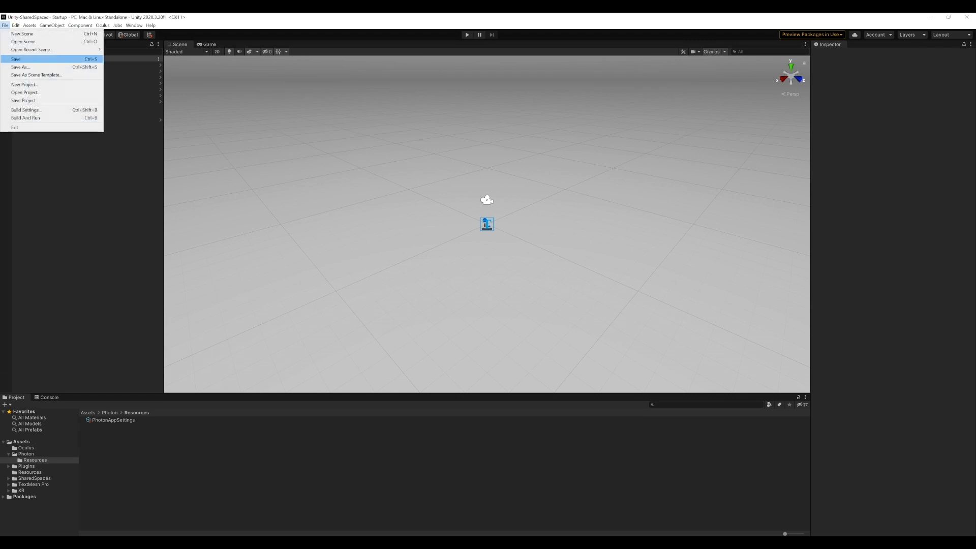
{"action": "left_click", "coordinate": [25, 110]}
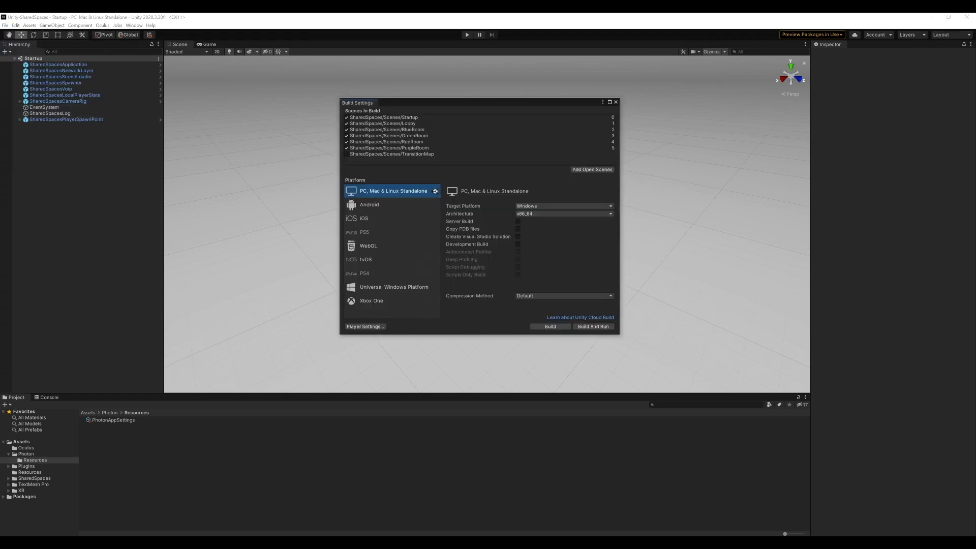
{"action": "left_click", "coordinate": [369, 204]}
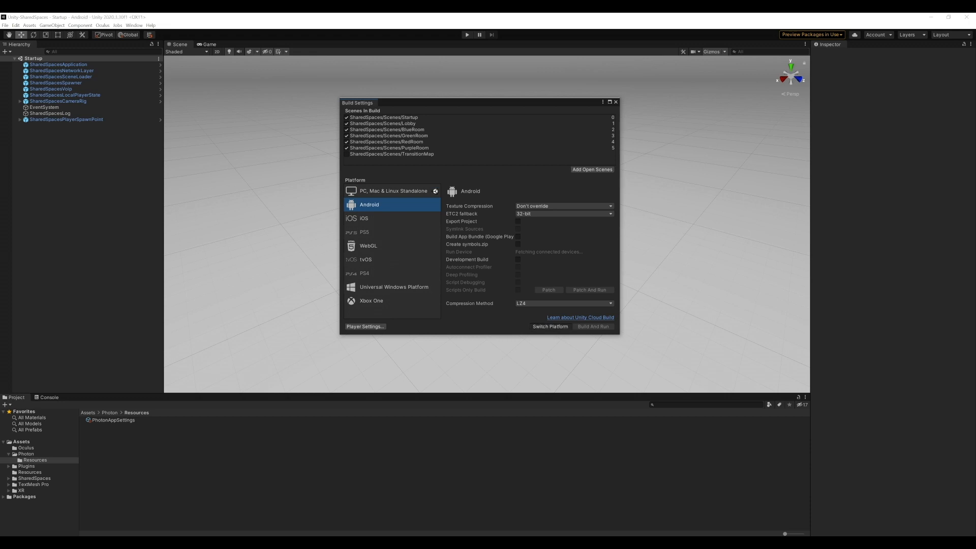
{"action": "left_click", "coordinate": [549, 326]}
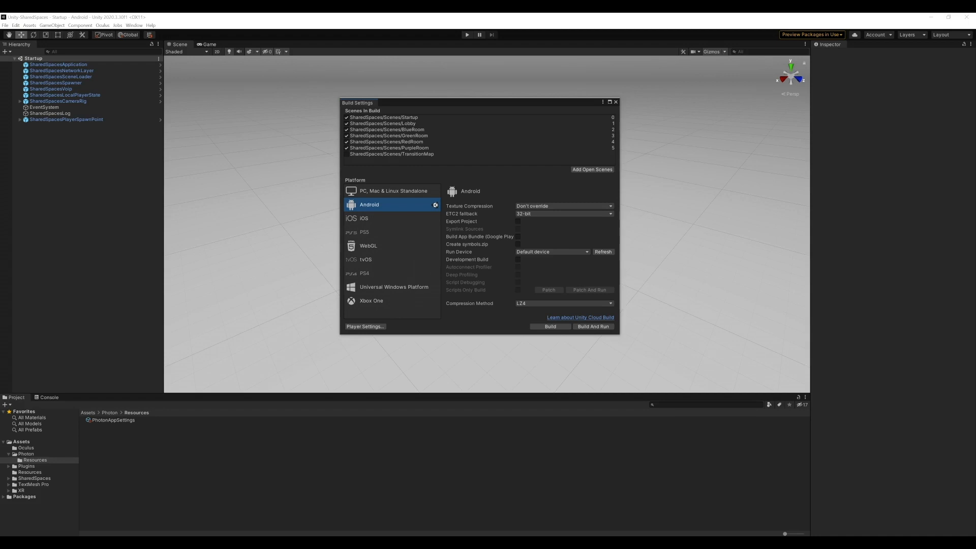
{"action": "left_click", "coordinate": [616, 102]}
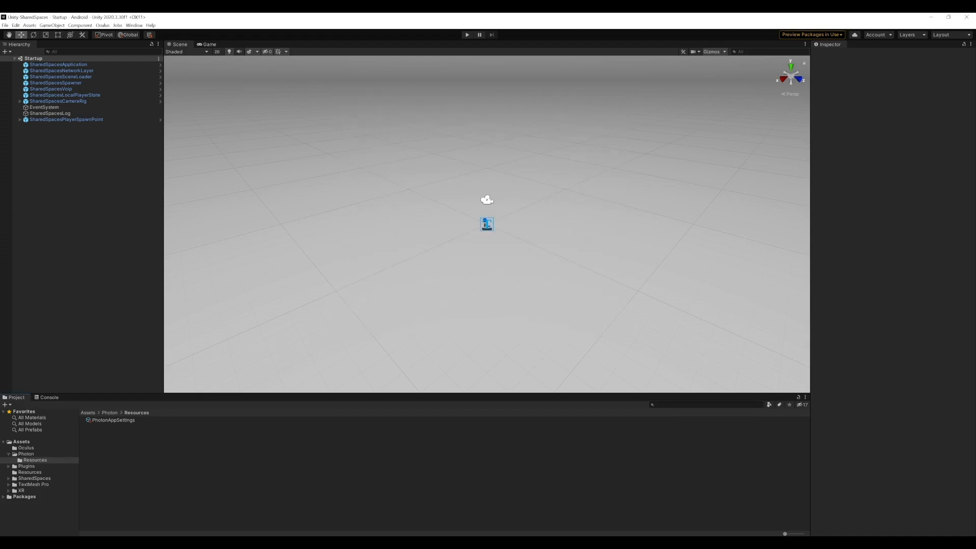
Regenerate the Oculus AndroidManifest, choosing Overwrite at the prompt.
{"action": "left_click", "coordinate": [102, 25]}
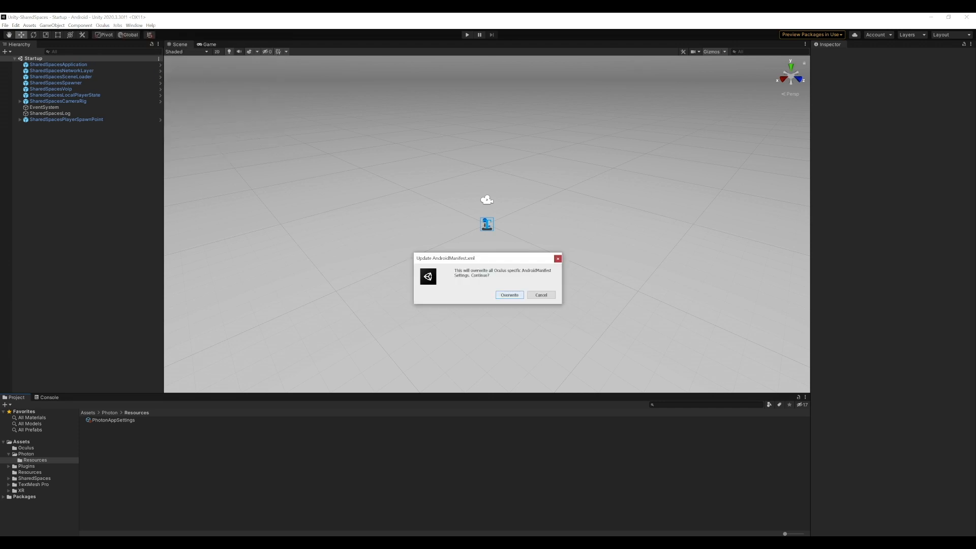
{"action": "left_click", "coordinate": [508, 294]}
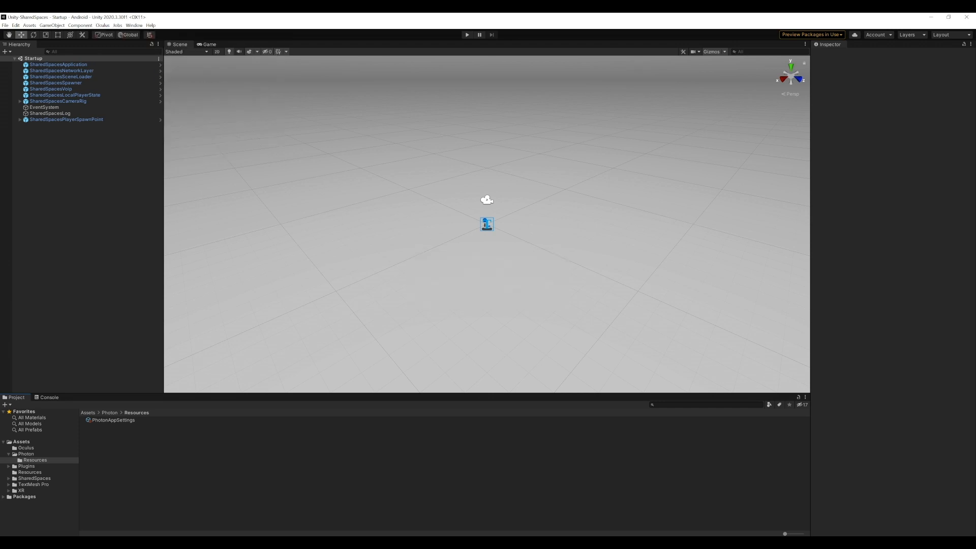
{"action": "left_click", "coordinate": [217, 51]}
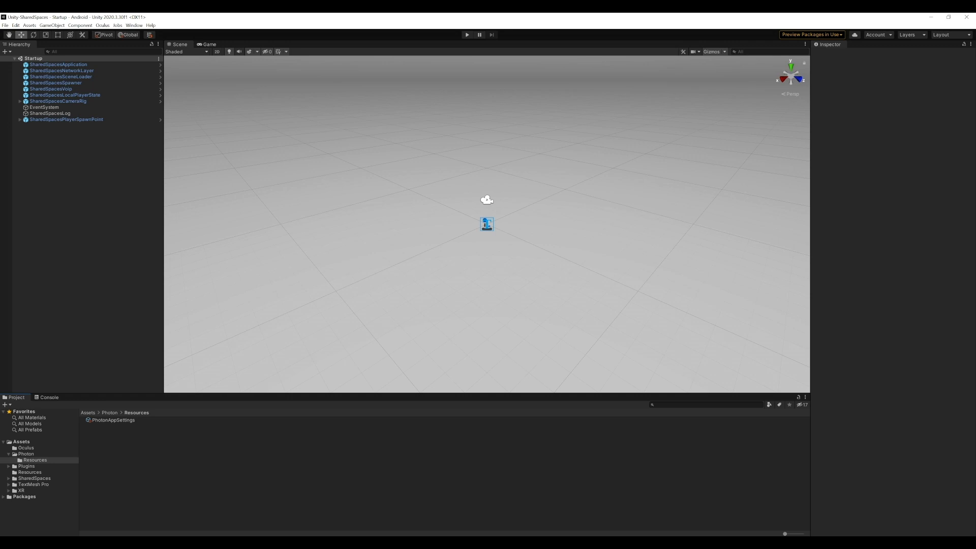
{"action": "left_click", "coordinate": [5, 25]}
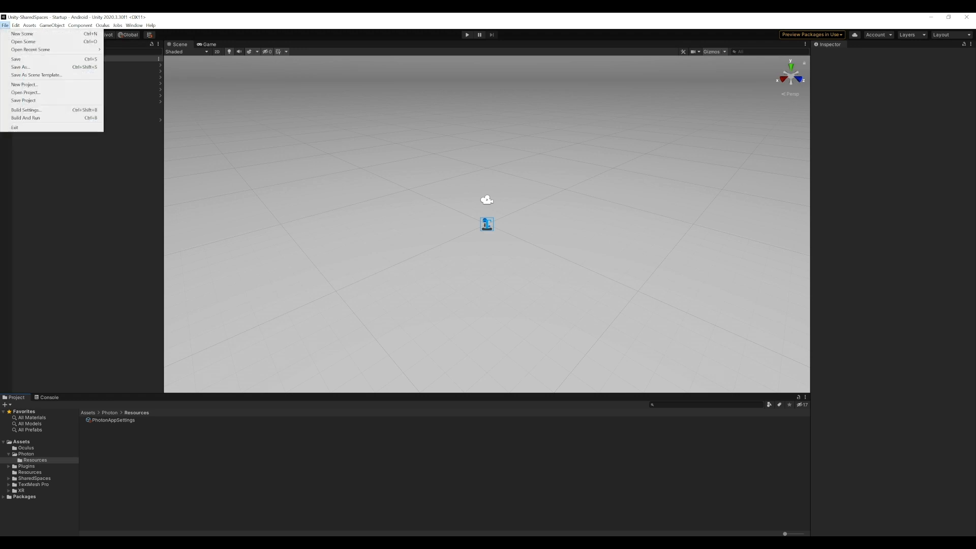
{"action": "mouse_move", "coordinate": [25, 110]}
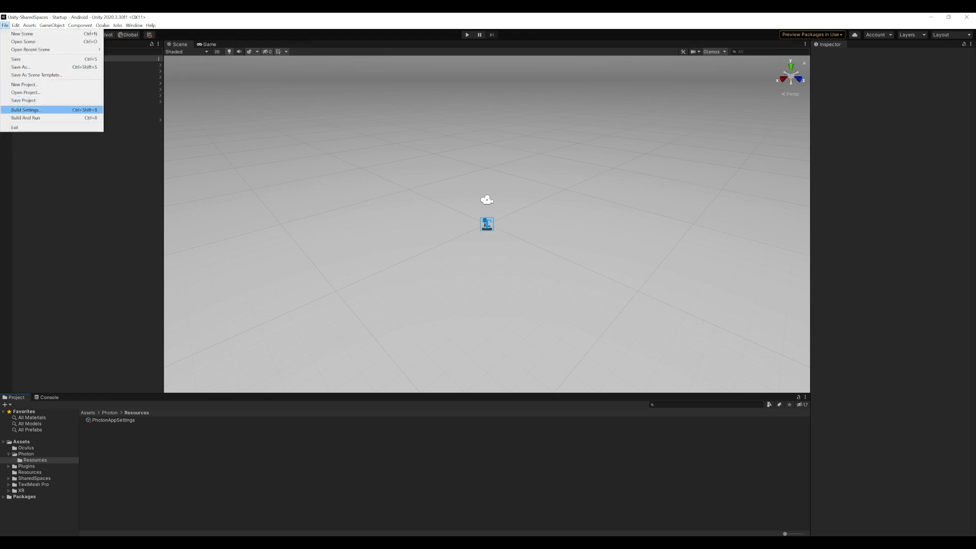
Check Player publishing and keystore settings, then return to Android Build Settings and start the build.
{"action": "left_click", "coordinate": [25, 111]}
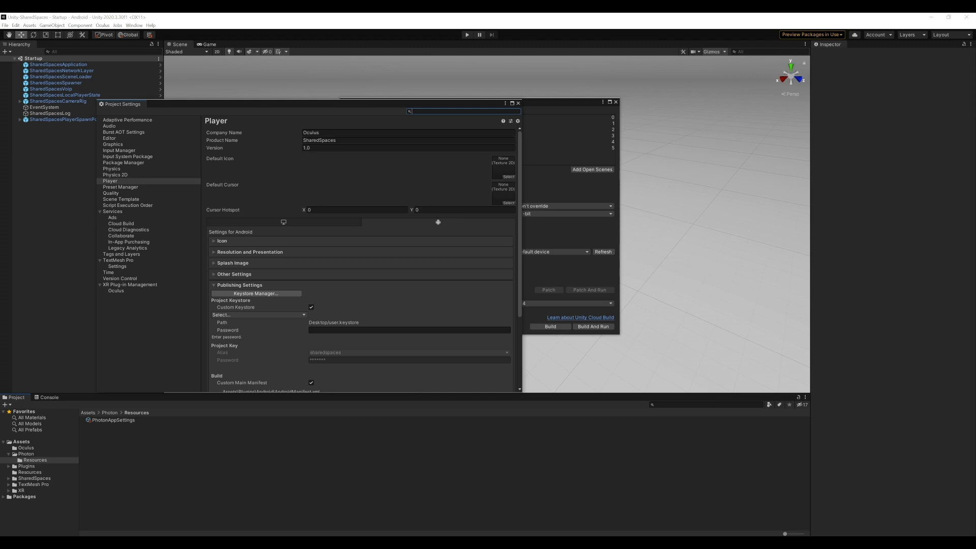
{"action": "left_click", "coordinate": [254, 293]}
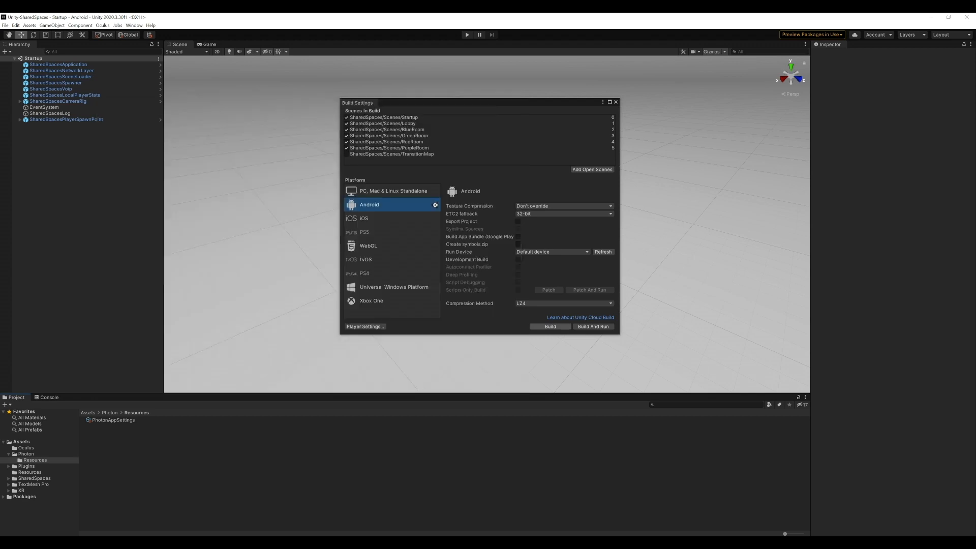
{"action": "left_click", "coordinate": [549, 326]}
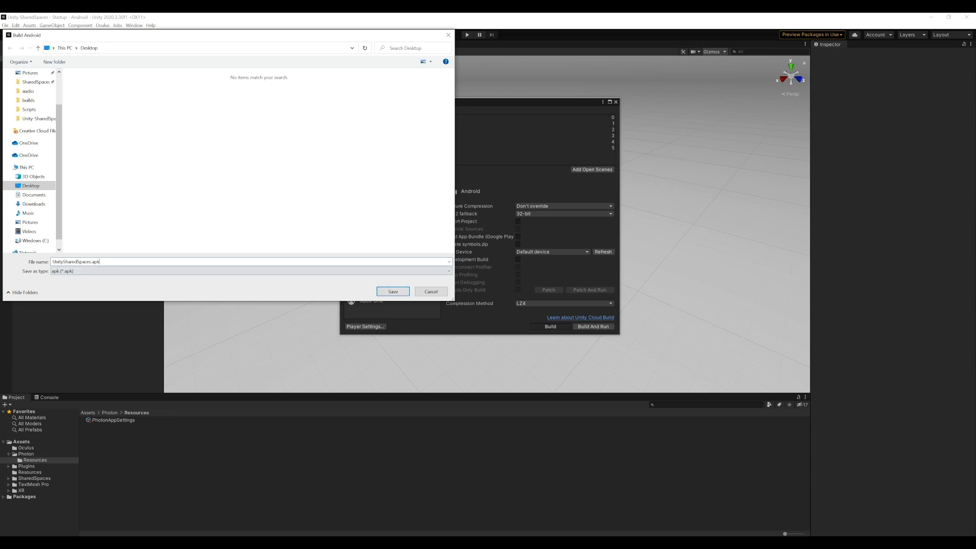
Save the APK build as UnitySharedSpaces.apk on the Desktop.
{"action": "left_click", "coordinate": [392, 291]}
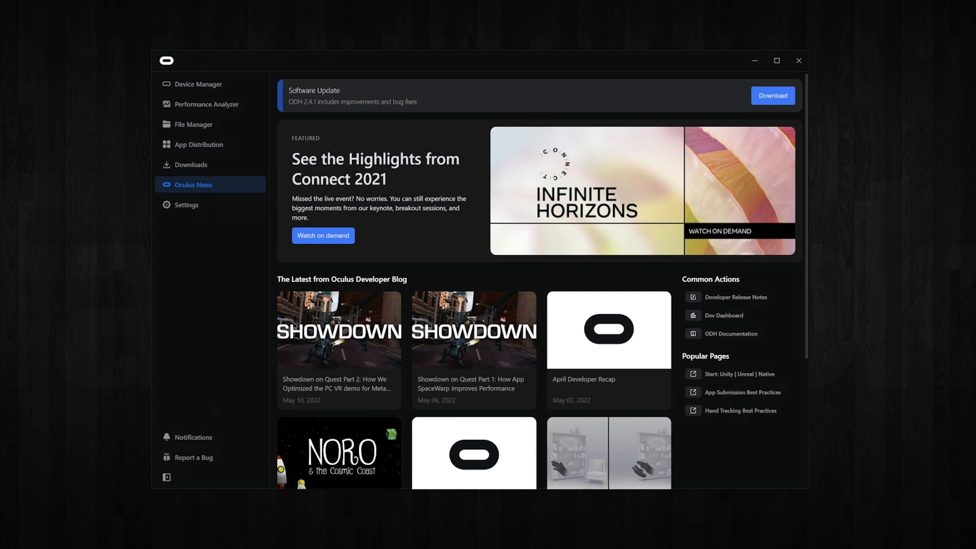
{"action": "mouse_move", "coordinate": [199, 83]}
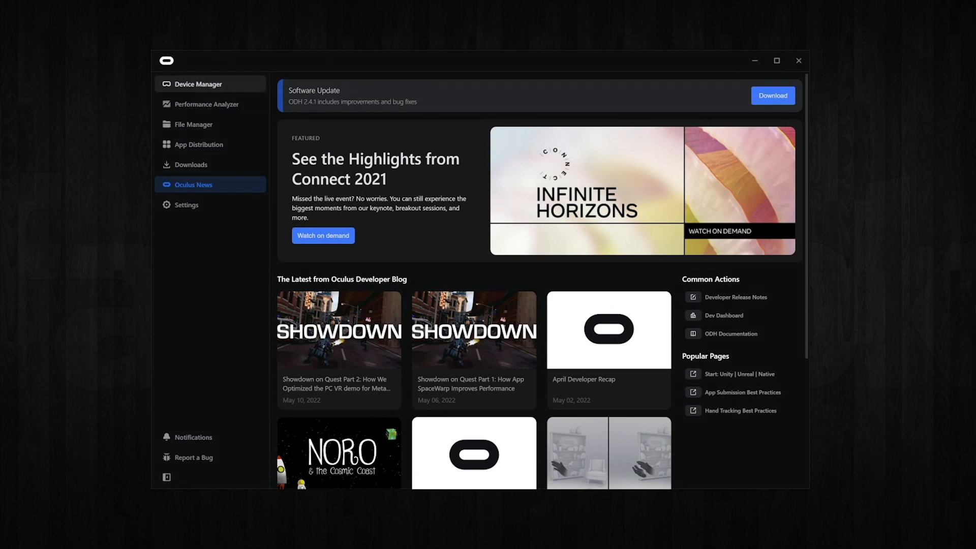
View the connected Quest 2 and its apps in Device Manager, then open App Distribution.
{"action": "left_click", "coordinate": [197, 84]}
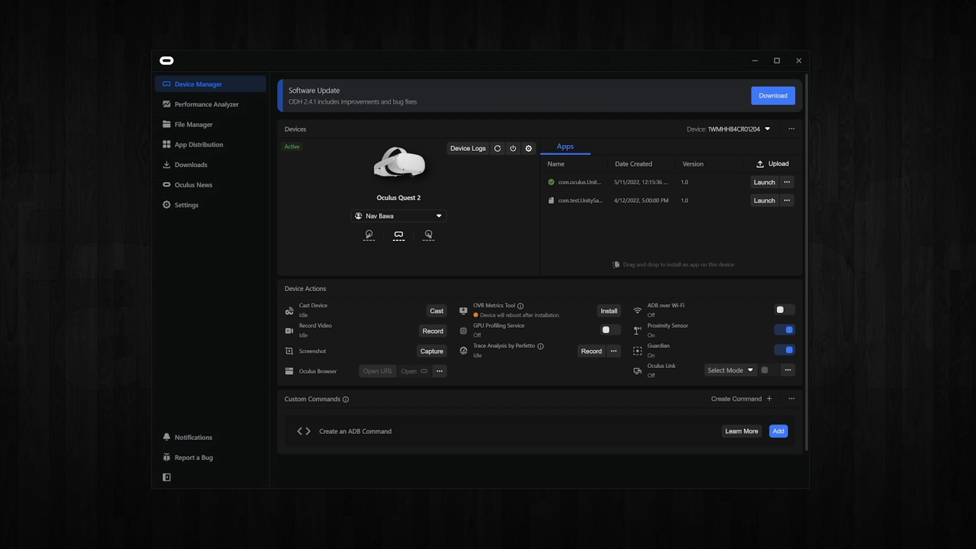
{"action": "left_click", "coordinate": [199, 145]}
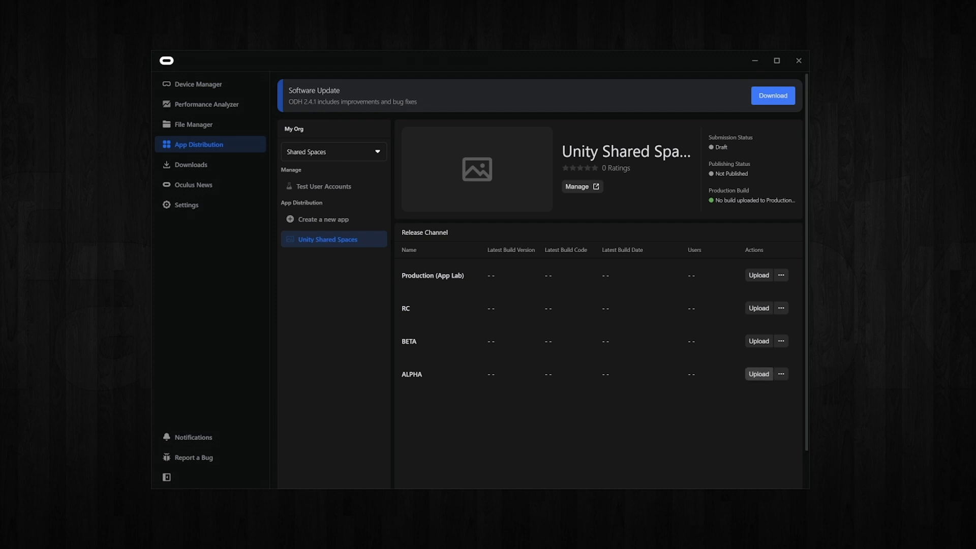
Upload UnitySharedSpaces.apk to the ALPHA channel through the pre-upload checklist.
{"action": "left_click", "coordinate": [757, 275]}
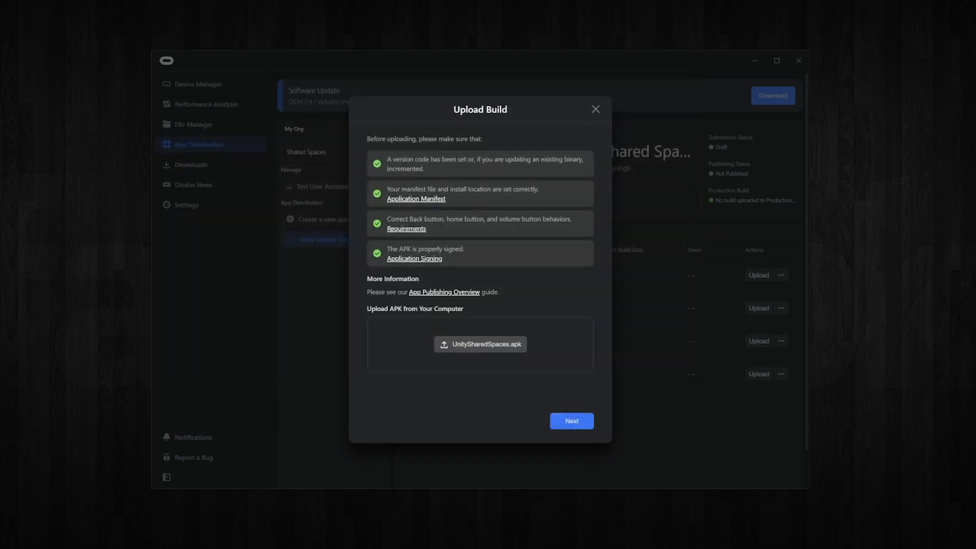
{"action": "left_click", "coordinate": [570, 420]}
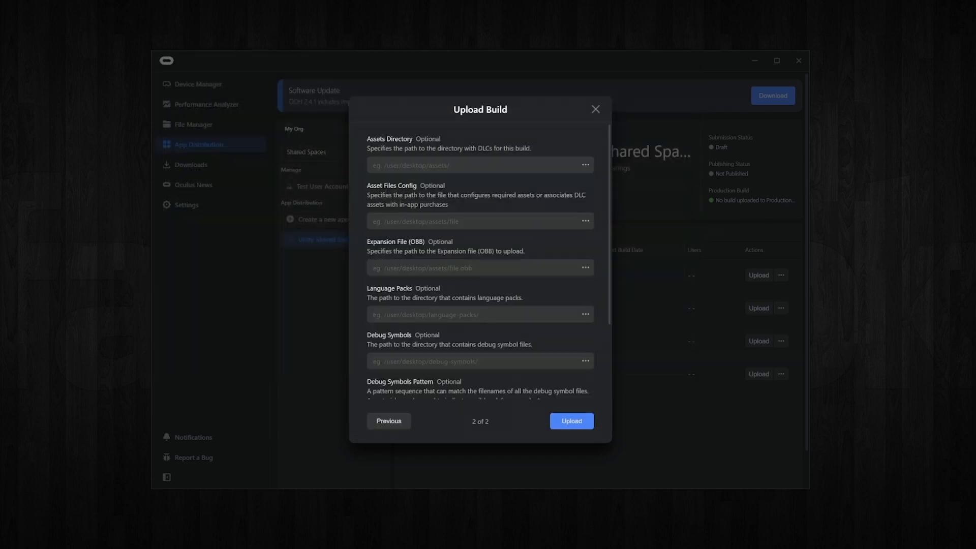
{"action": "left_click", "coordinate": [570, 421]}
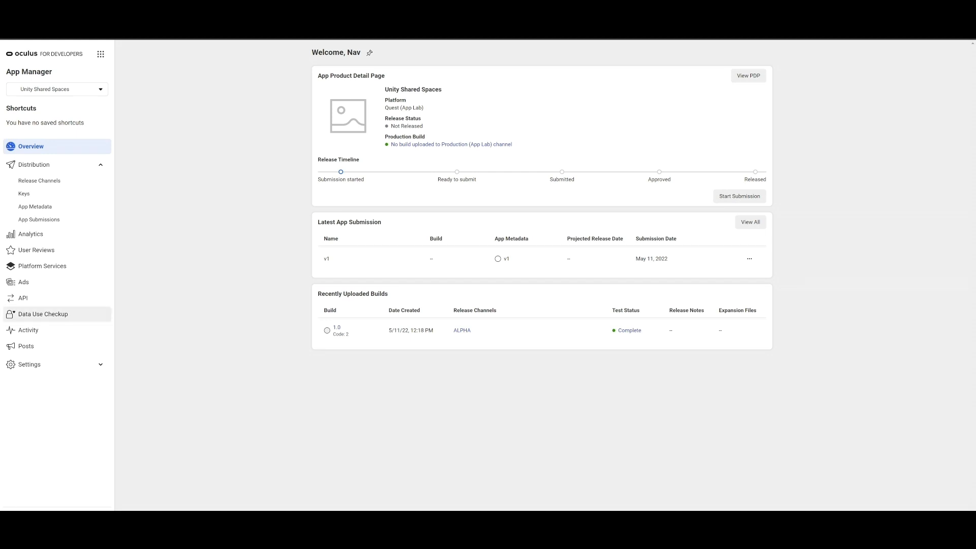
{"action": "mouse_move", "coordinate": [24, 193]}
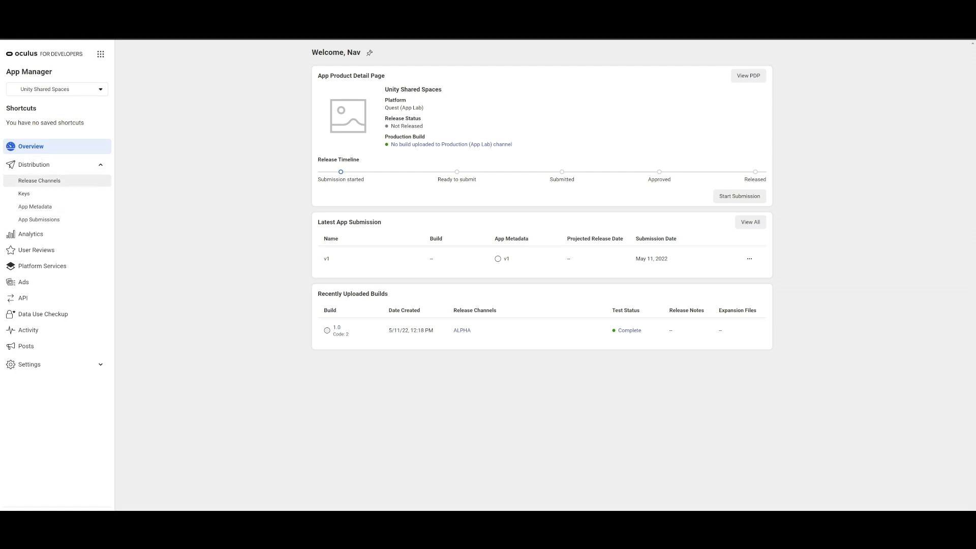
Open the ALPHA release channel's user list and start adding a tester's address.
{"action": "left_click", "coordinate": [39, 181]}
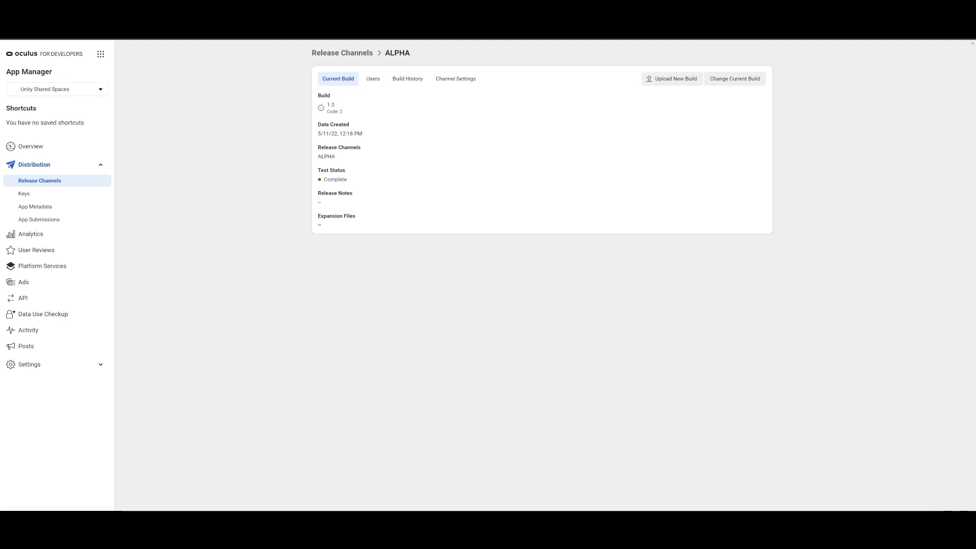
{"action": "left_click", "coordinate": [372, 79]}
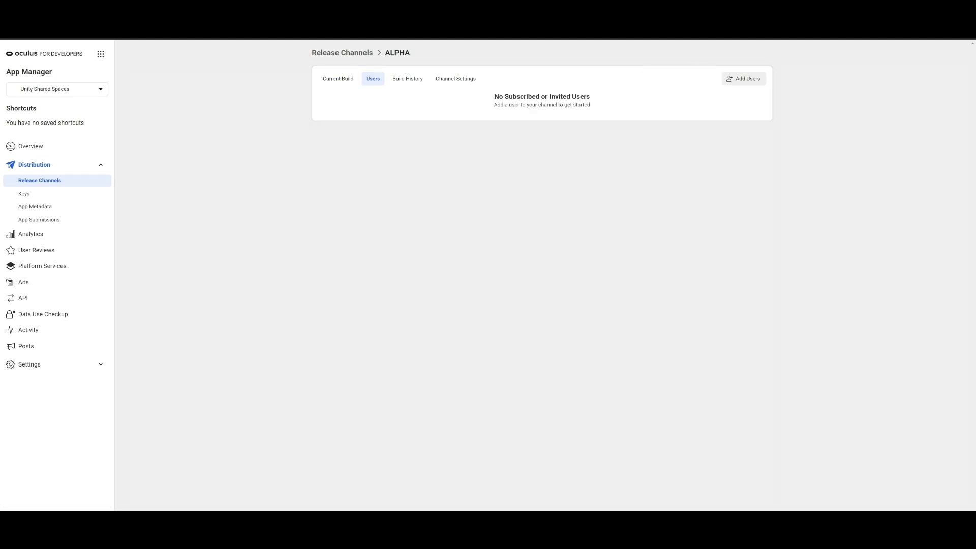
{"action": "left_click", "coordinate": [742, 78]}
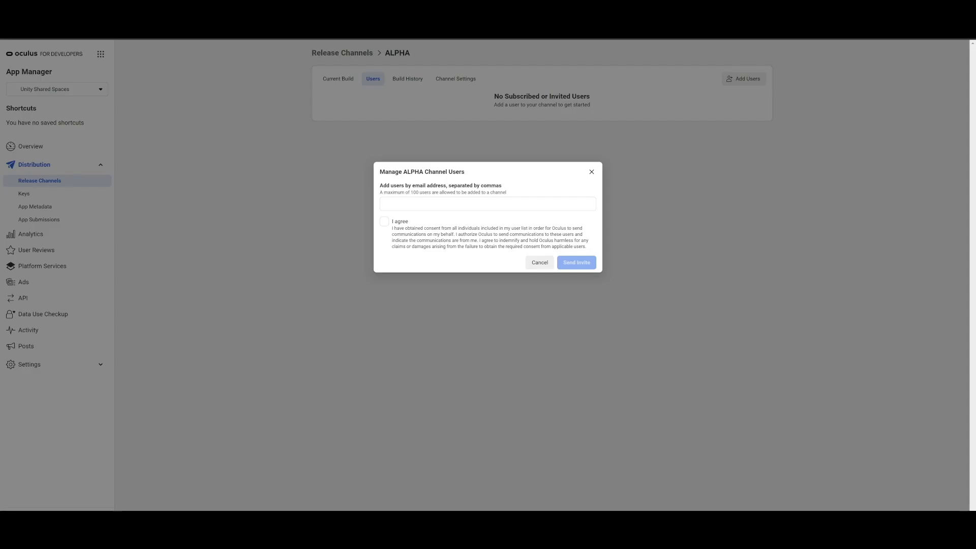
{"action": "left_click", "coordinate": [487, 204]}
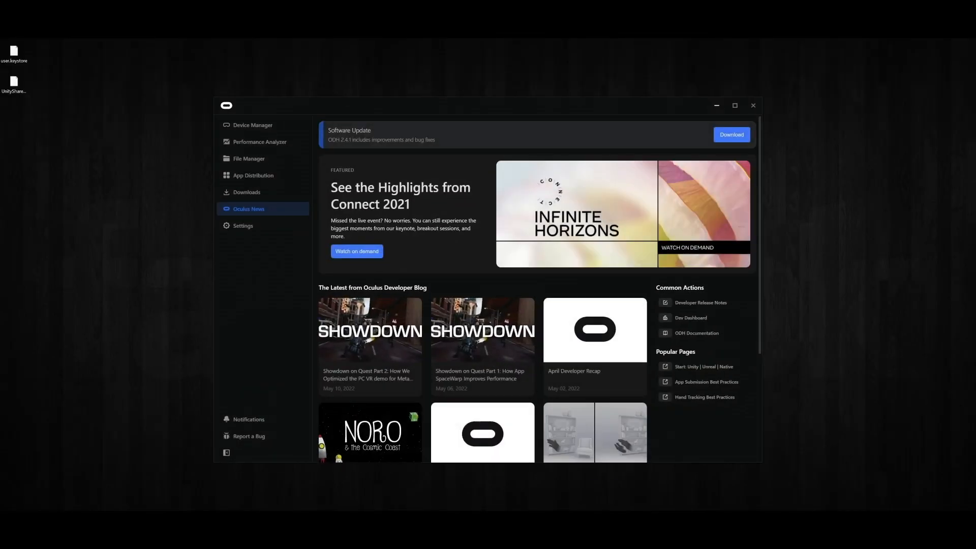
Install ALPHA build 1.0 on the Quest 2 from the ALPHA row's options menu.
{"action": "left_click", "coordinate": [253, 175]}
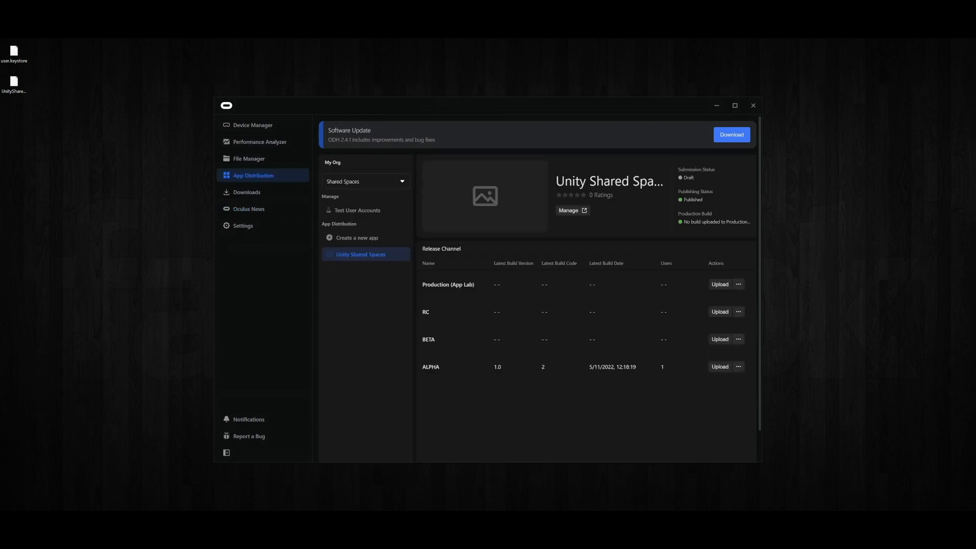
{"action": "left_click", "coordinate": [738, 311]}
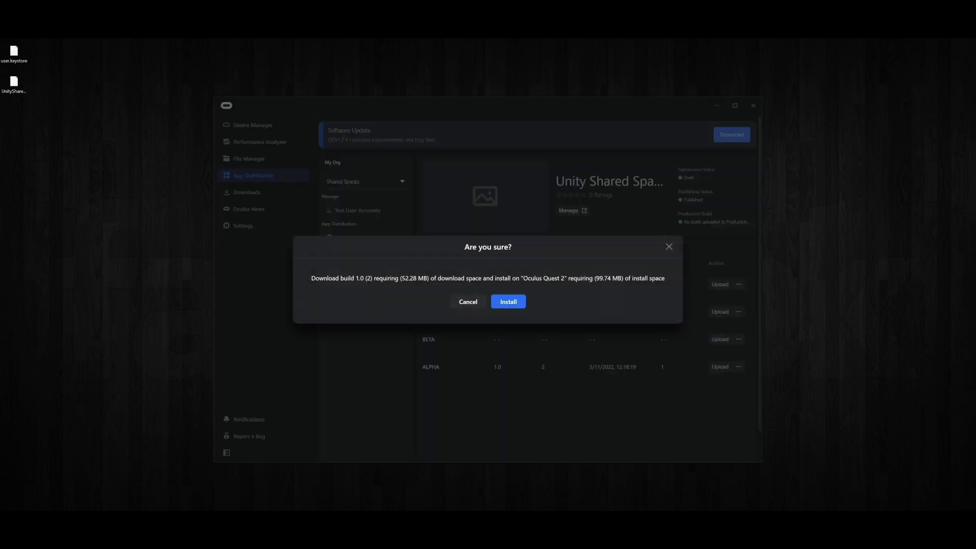
{"action": "left_click", "coordinate": [508, 301]}
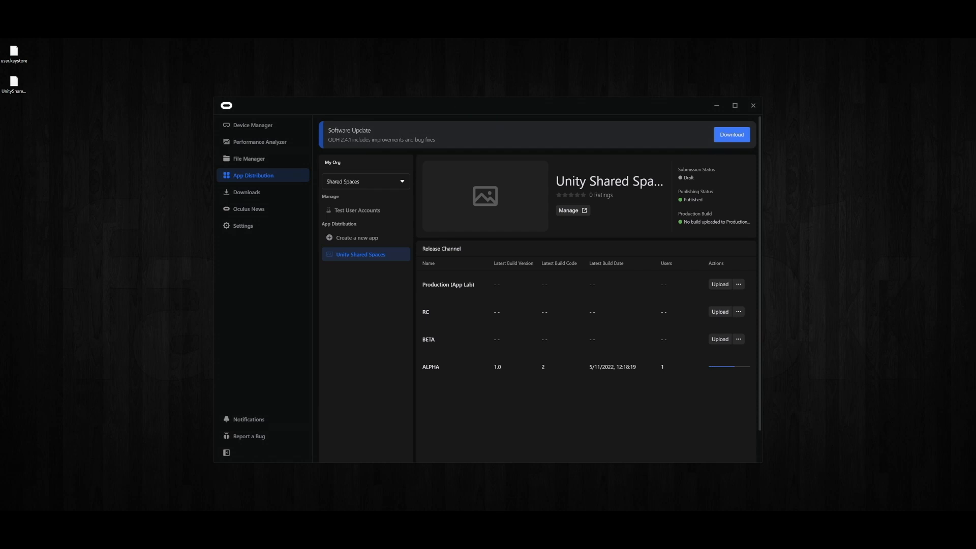
{"action": "left_click", "coordinate": [720, 366]}
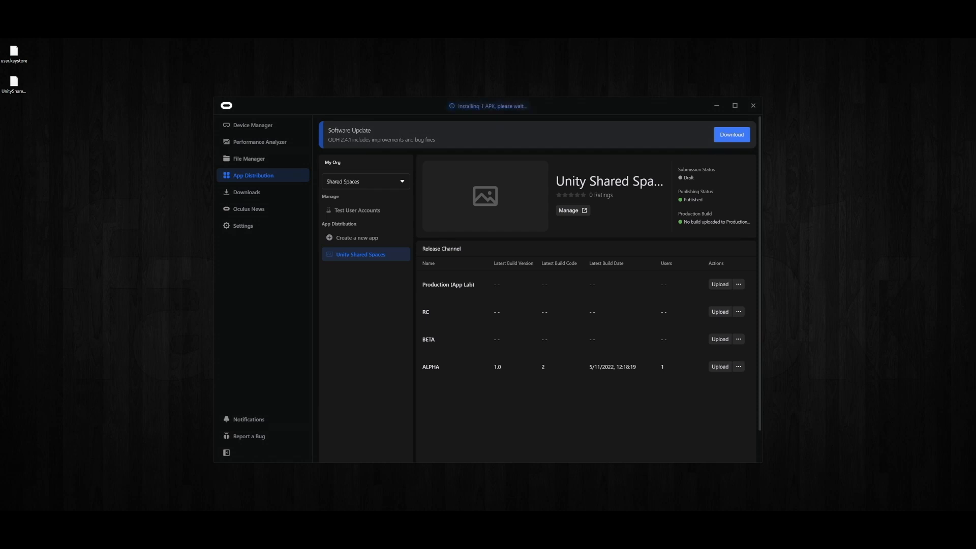